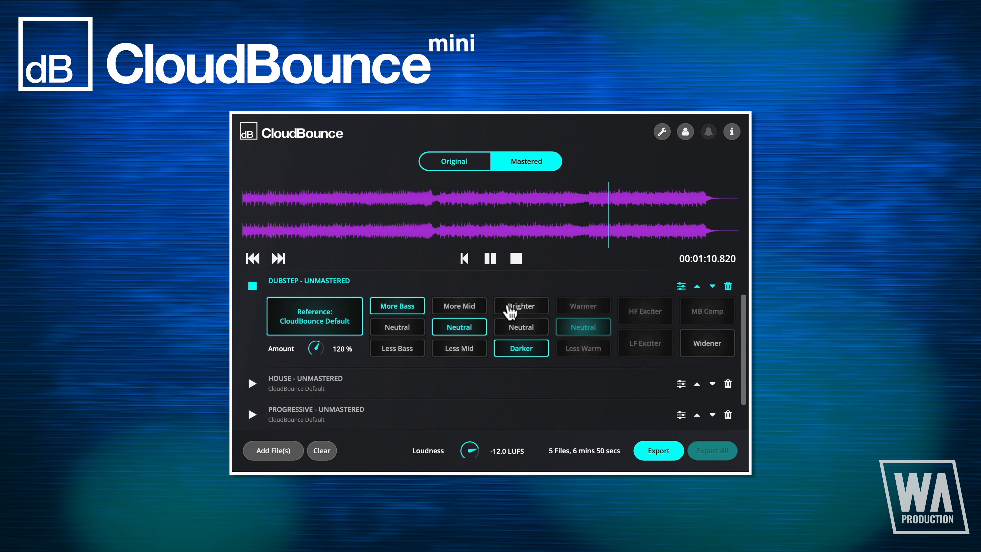
Step: Audition Brighter, Less Bass and Less Mid on the Dubstep master
left_click(397, 348)
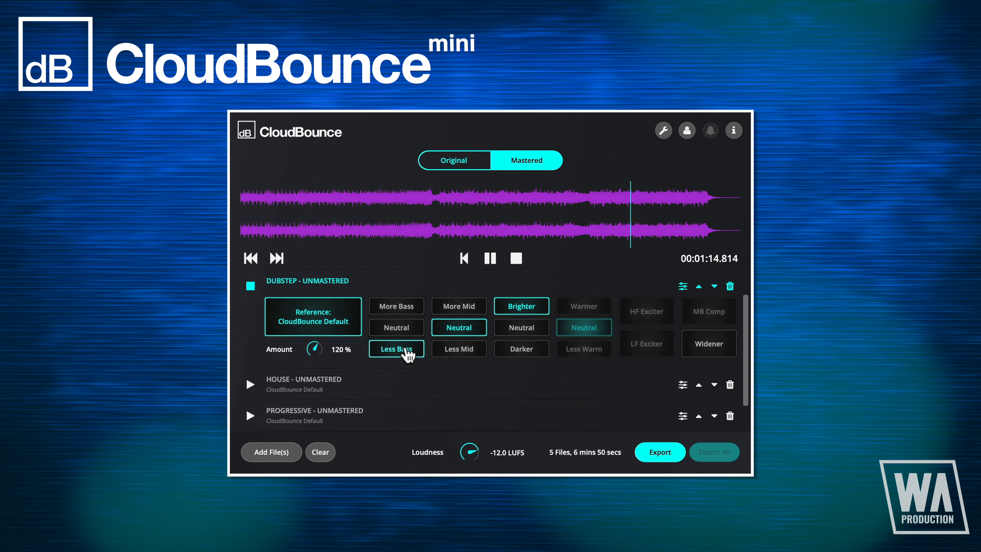
left_click(396, 306)
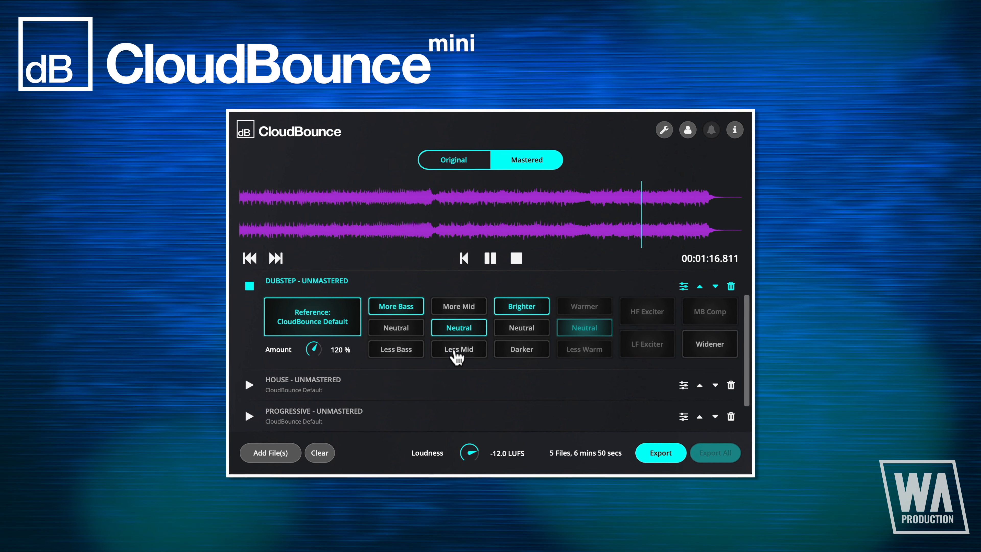
left_click(458, 349)
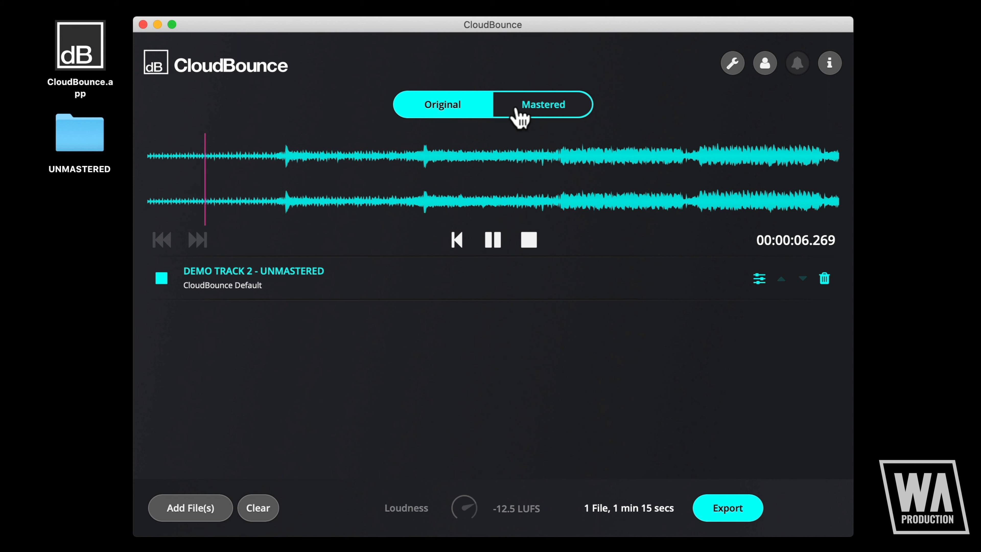
left_click(542, 104)
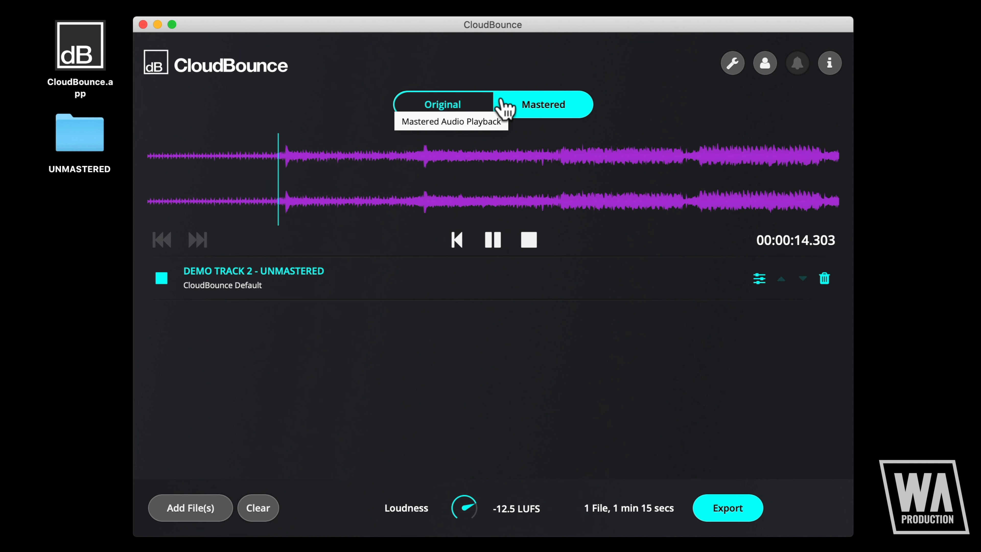
left_click(443, 104)
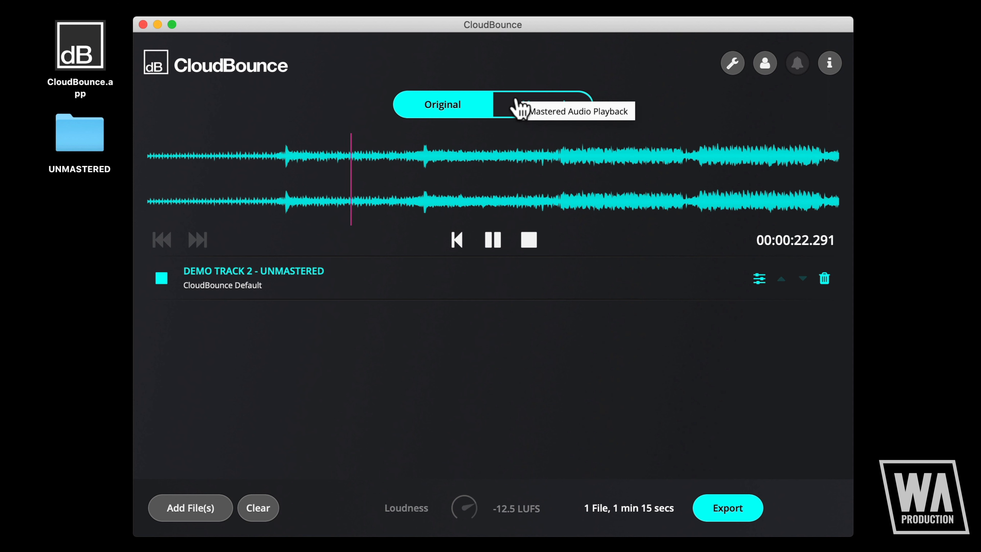
left_click(542, 104)
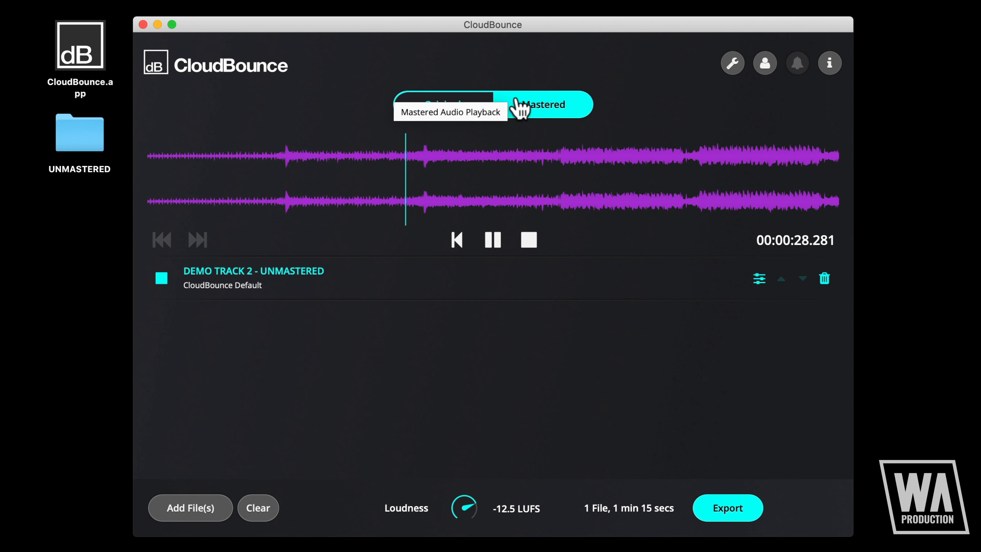
left_click(443, 105)
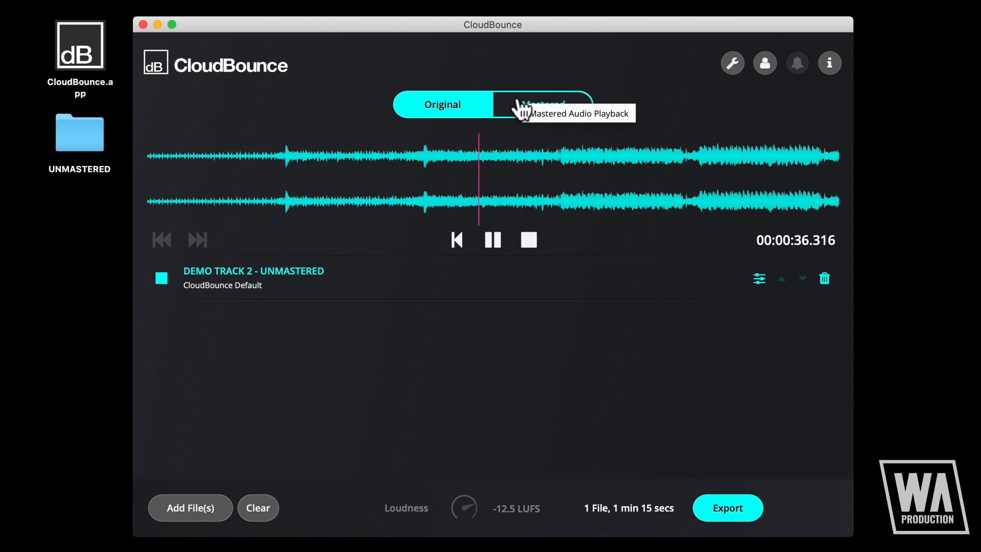
left_click(543, 105)
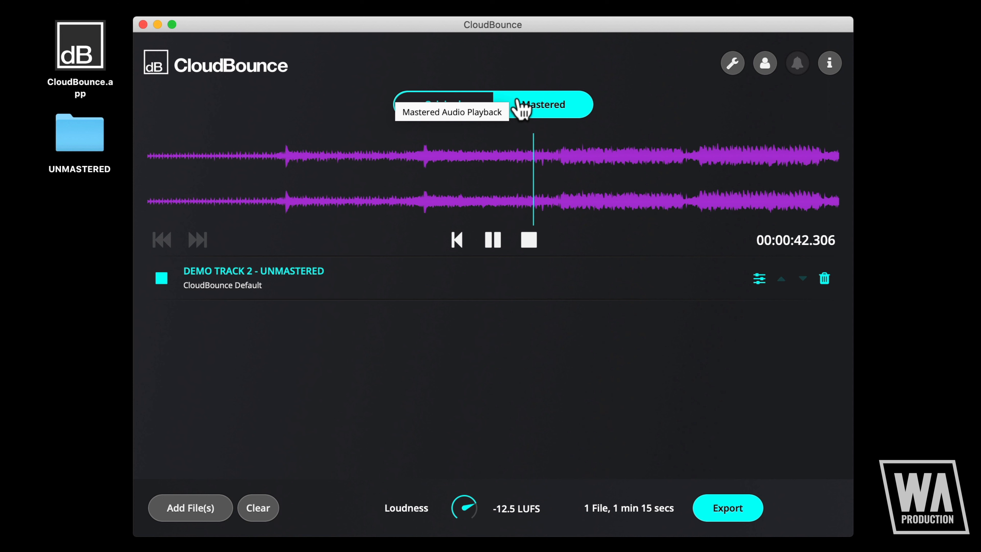
left_click(443, 104)
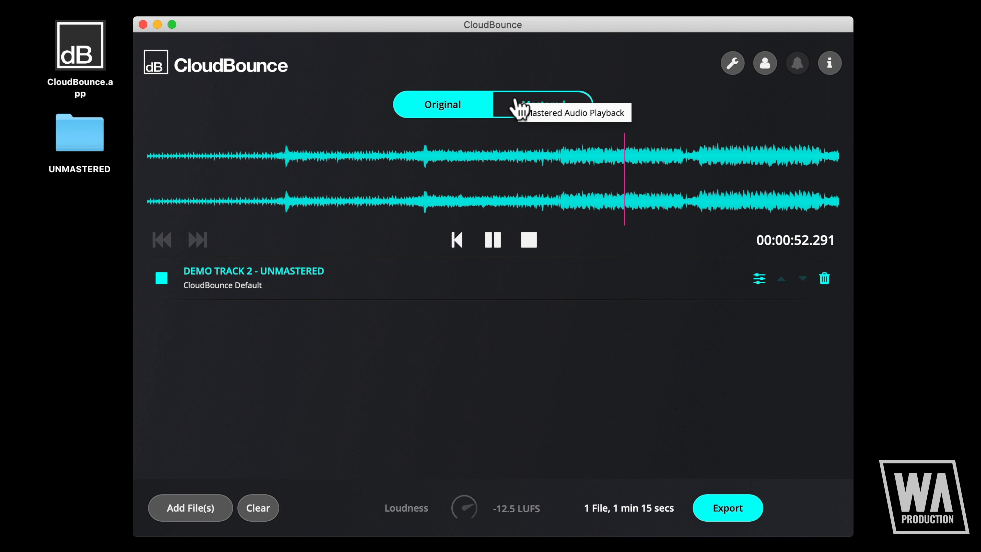
left_click(543, 104)
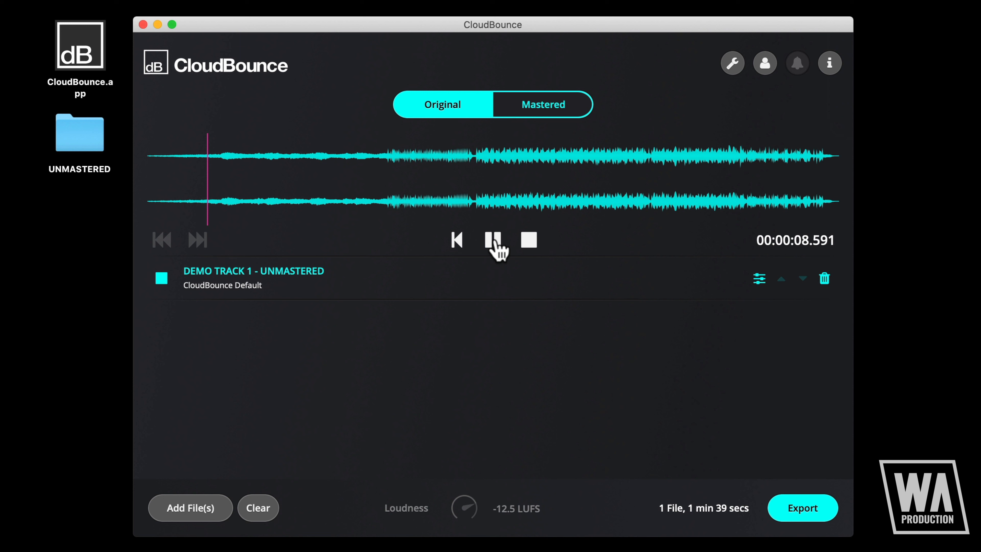
left_click(542, 103)
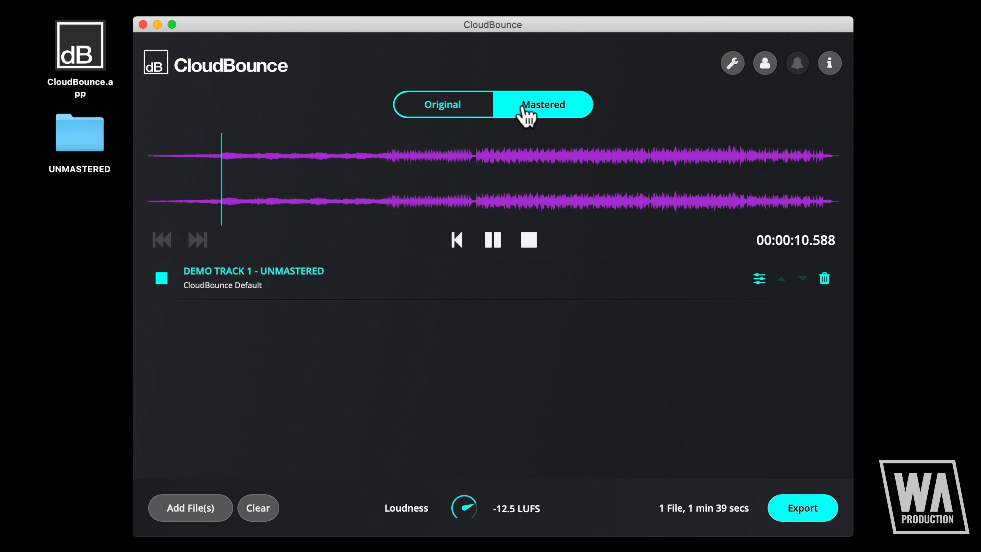
mouse_move(543, 103)
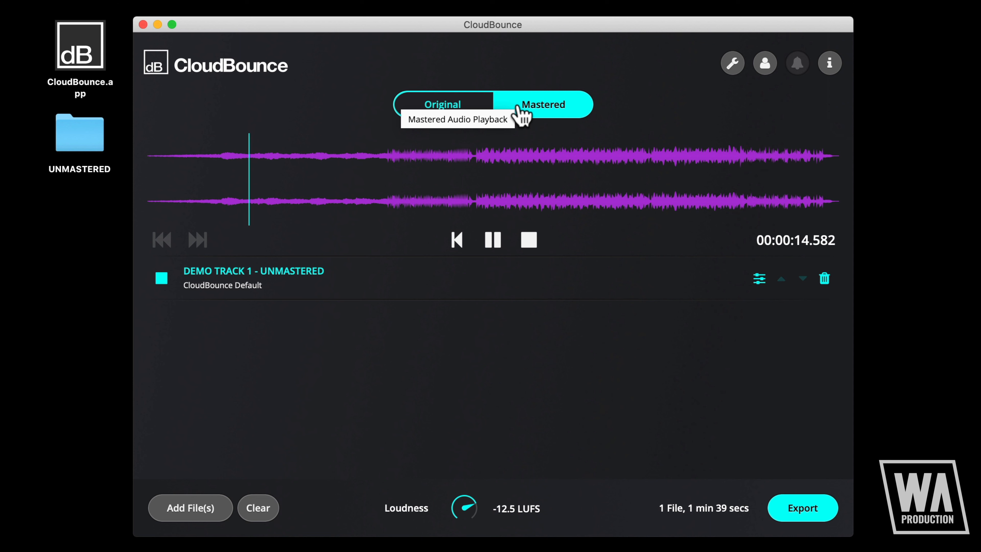
left_click(443, 104)
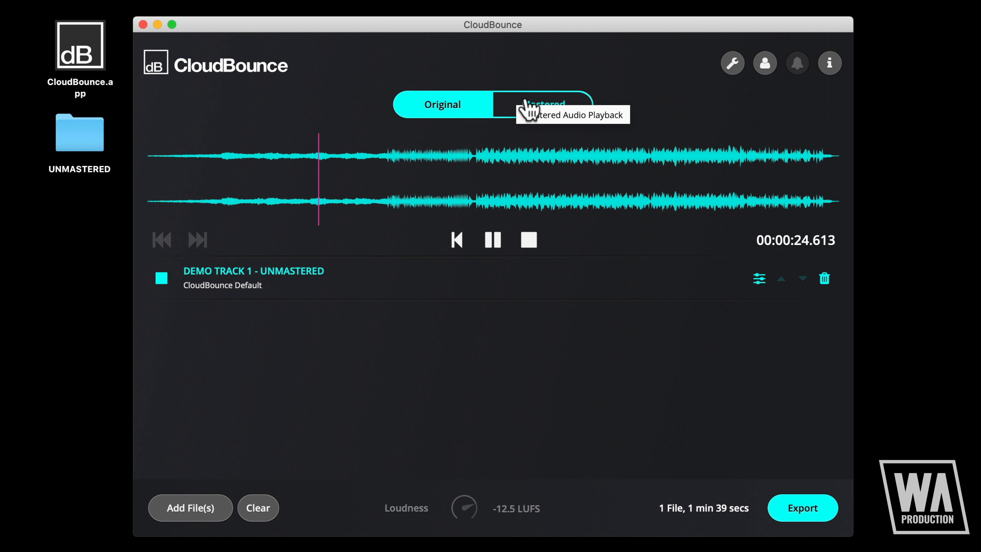
left_click(544, 104)
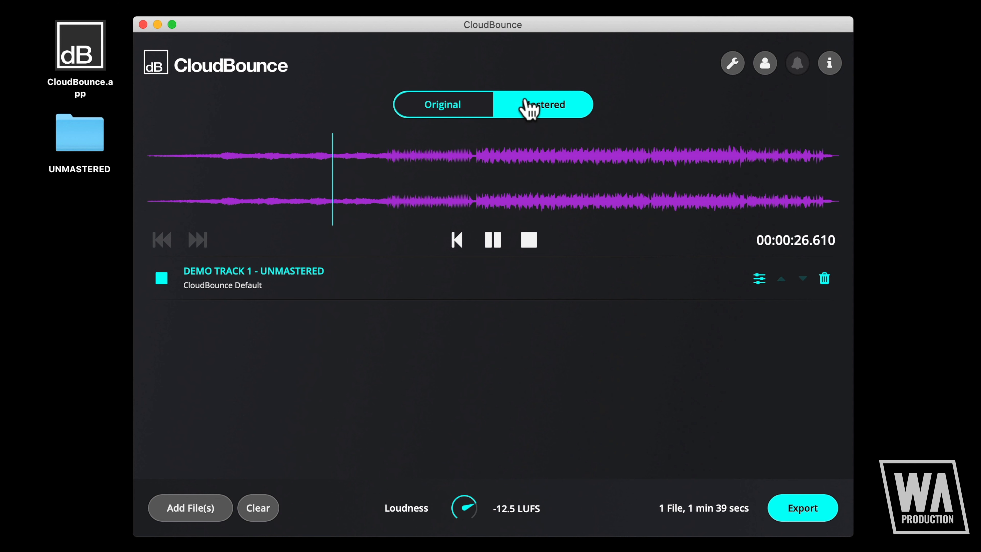
mouse_move(533, 109)
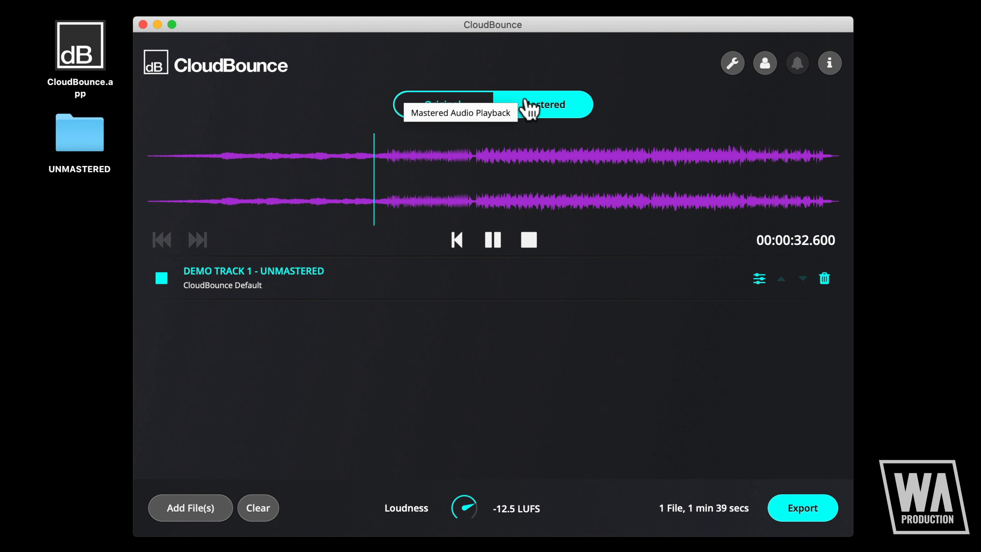
left_click(444, 104)
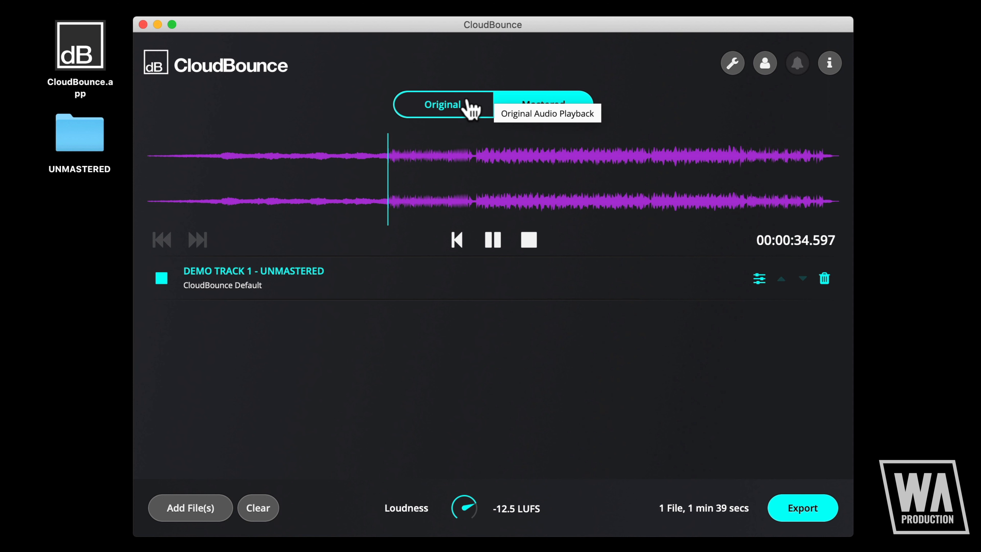
left_click(442, 104)
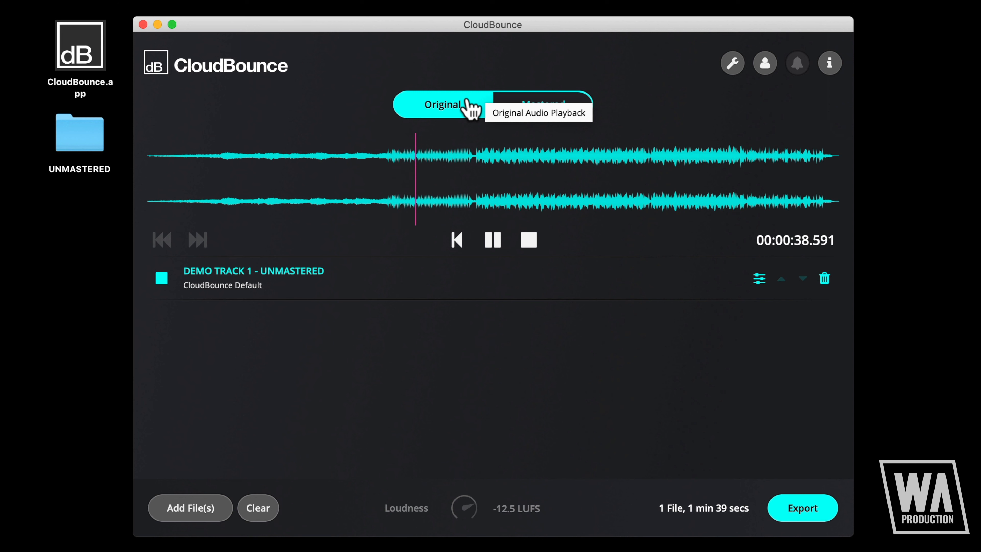
left_click(547, 104)
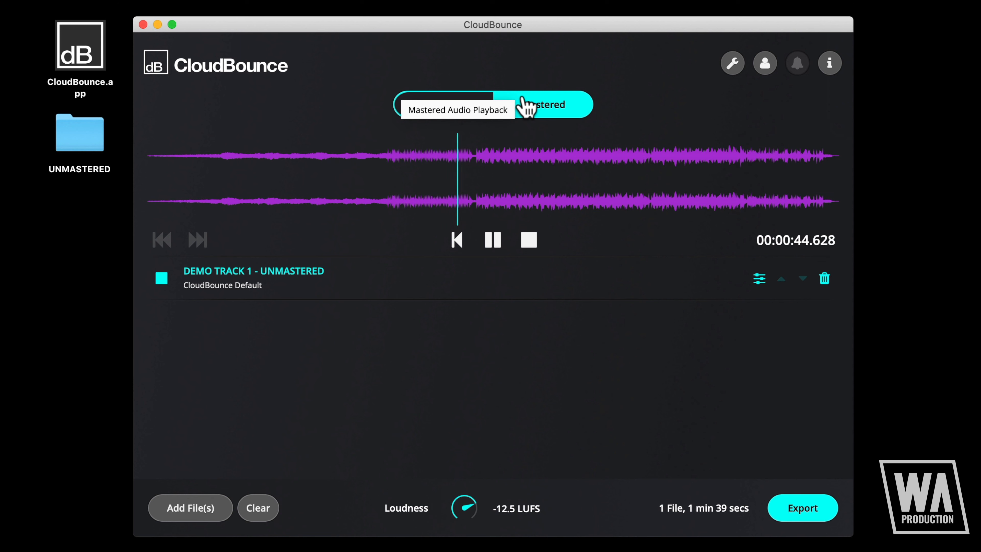
left_click(441, 104)
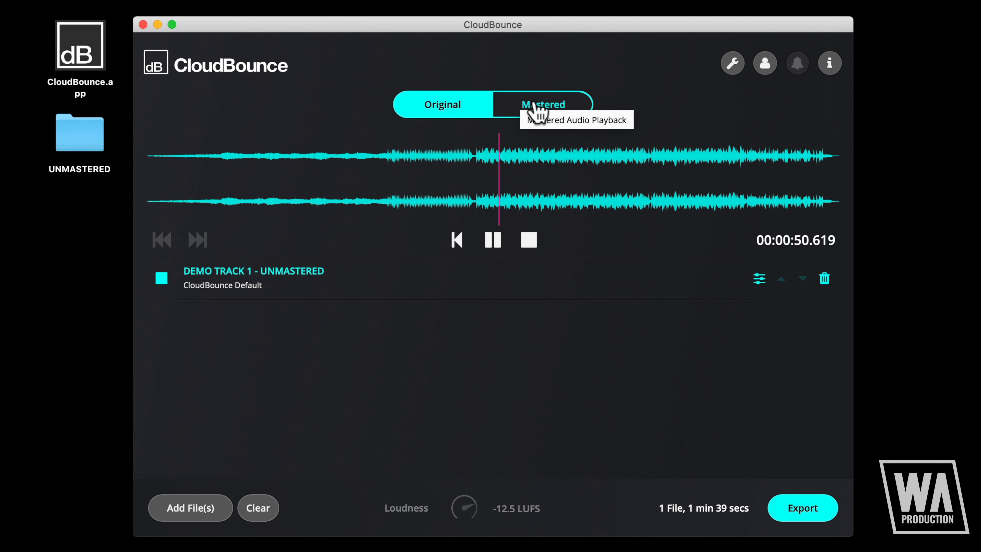
left_click(542, 103)
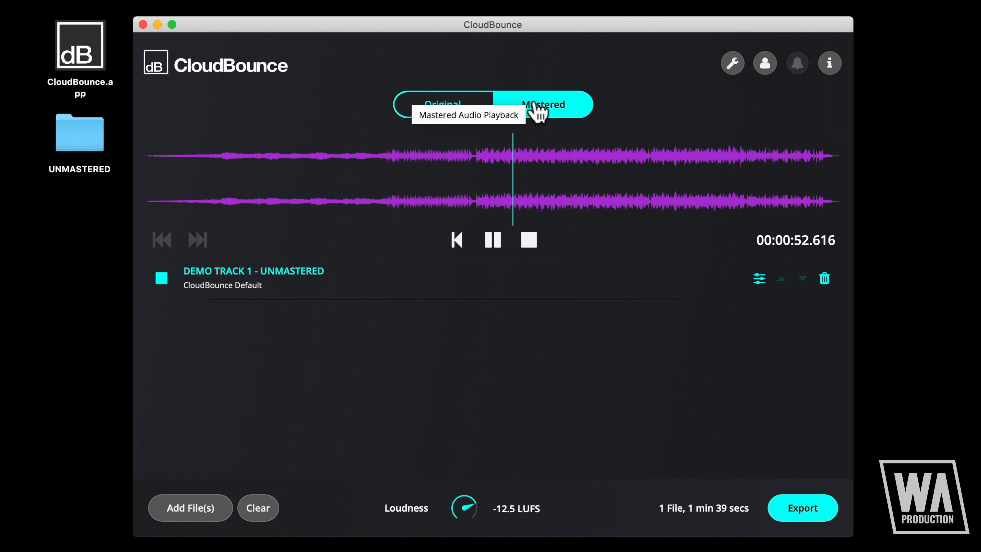
left_click(443, 104)
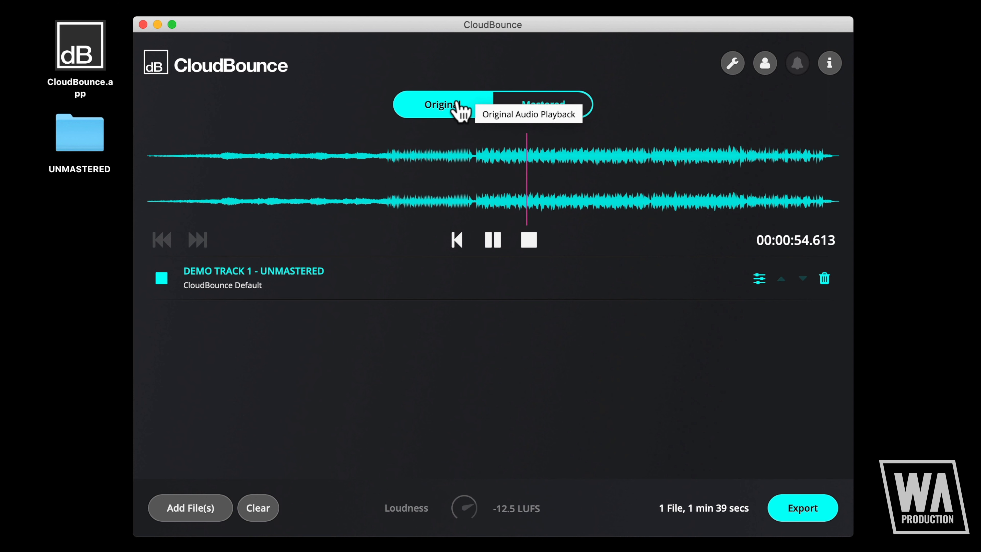
mouse_move(519, 109)
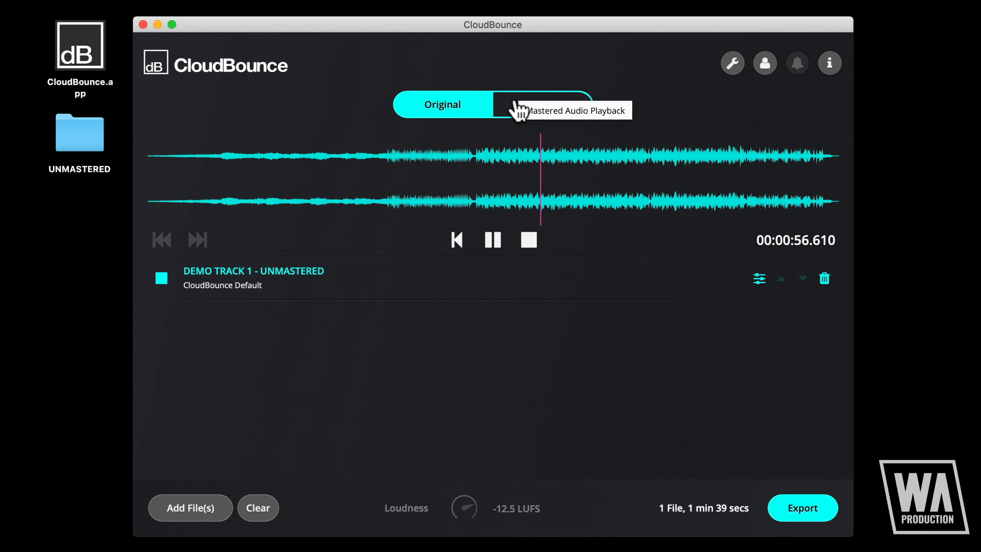
left_click(551, 104)
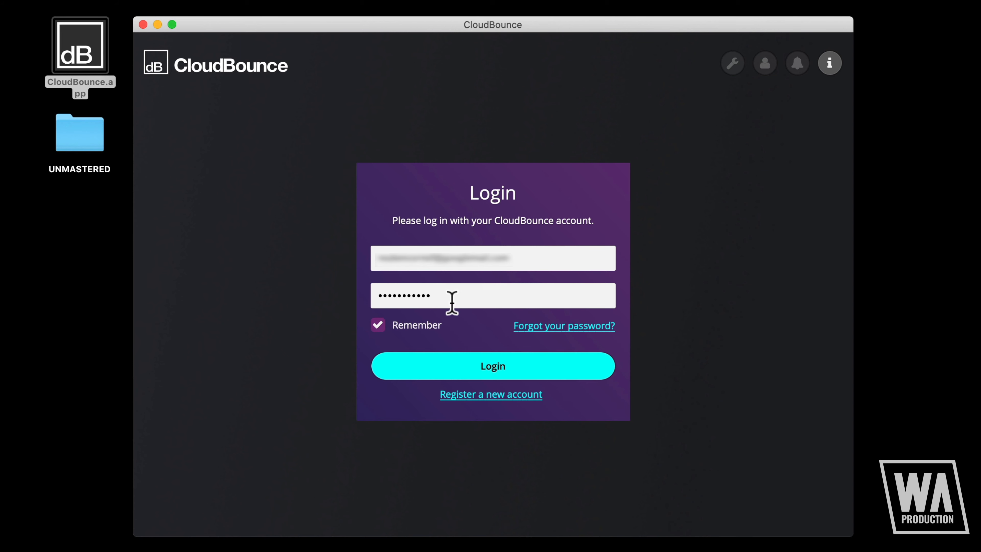
Step: Sign in and import BIG ROOM - UNMASTERED.wav from the UNMASTERED folder
left_click(493, 365)
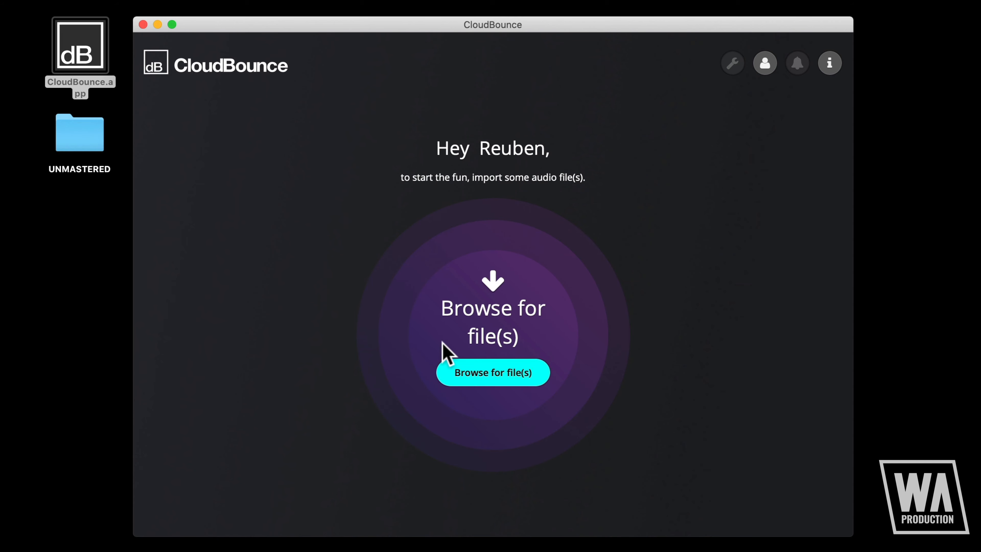
left_click(493, 373)
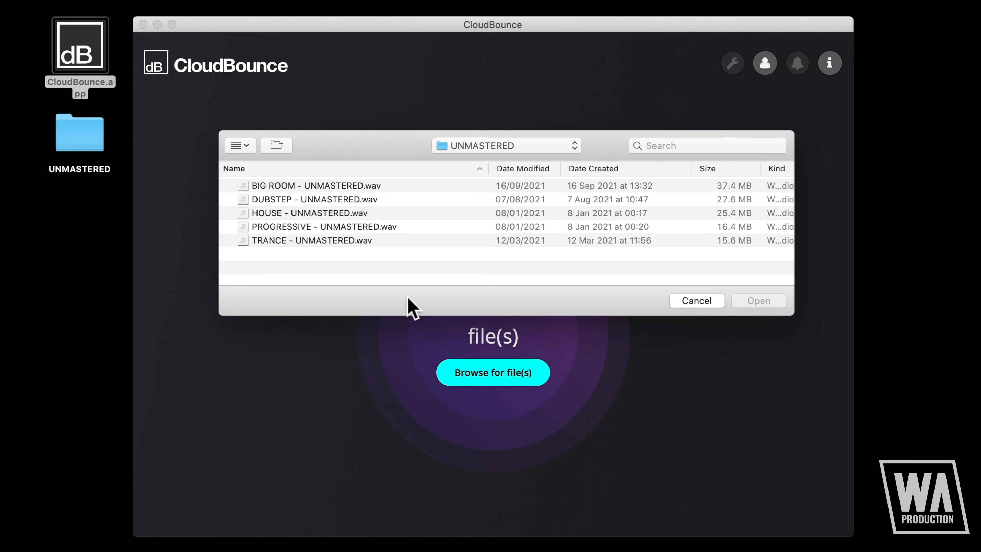
double_click(315, 185)
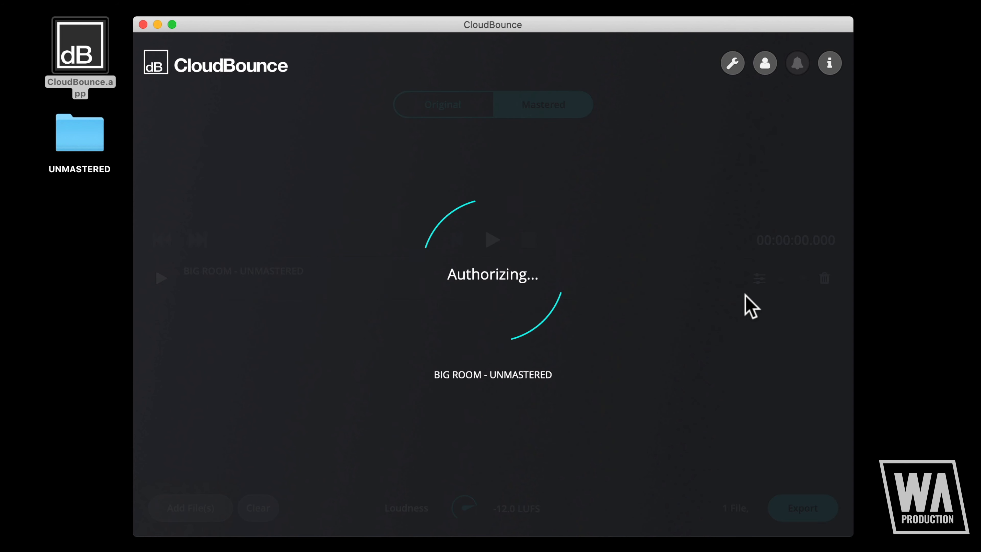
left_click(257, 507)
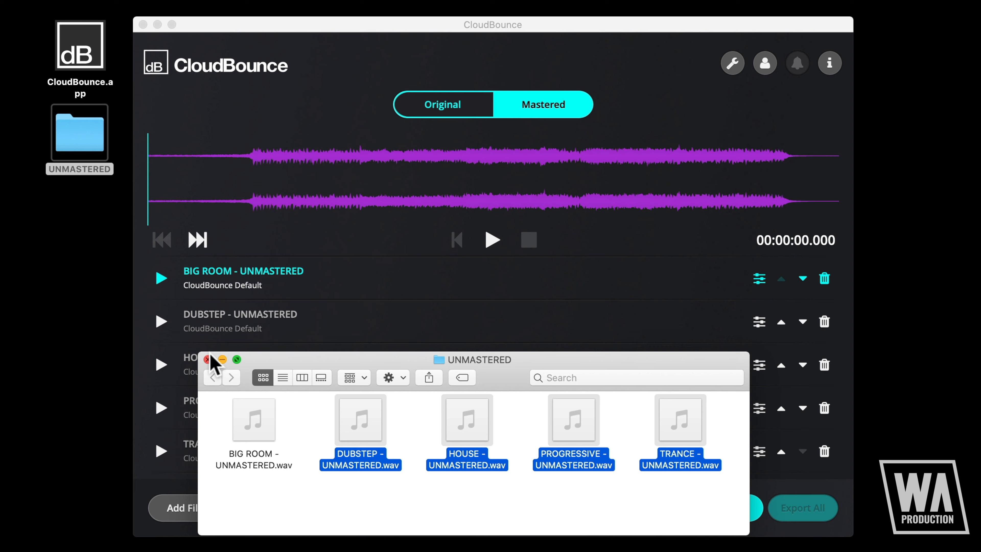
Step: Start playback of the BIG ROOM - UNMASTERED track from the beginning
left_click(207, 359)
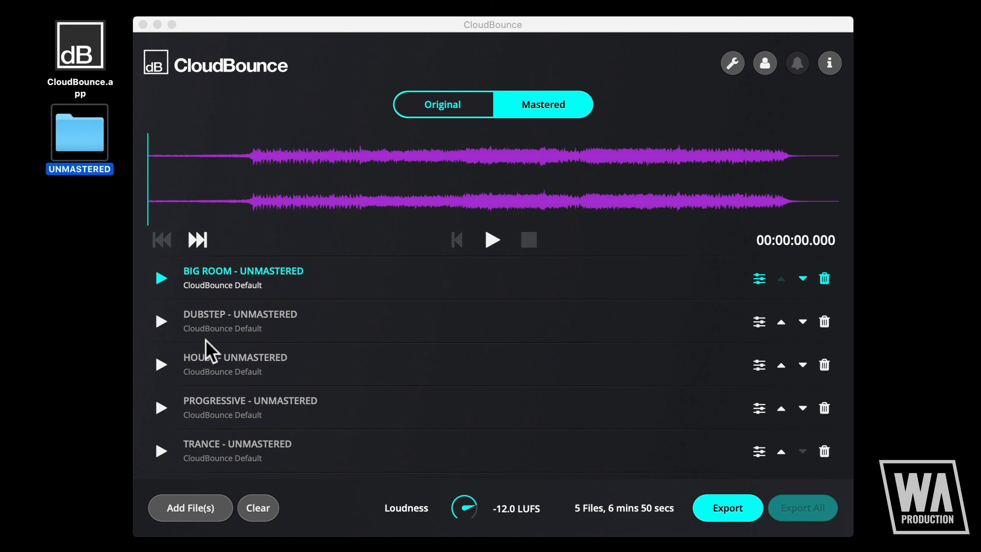
left_click(161, 278)
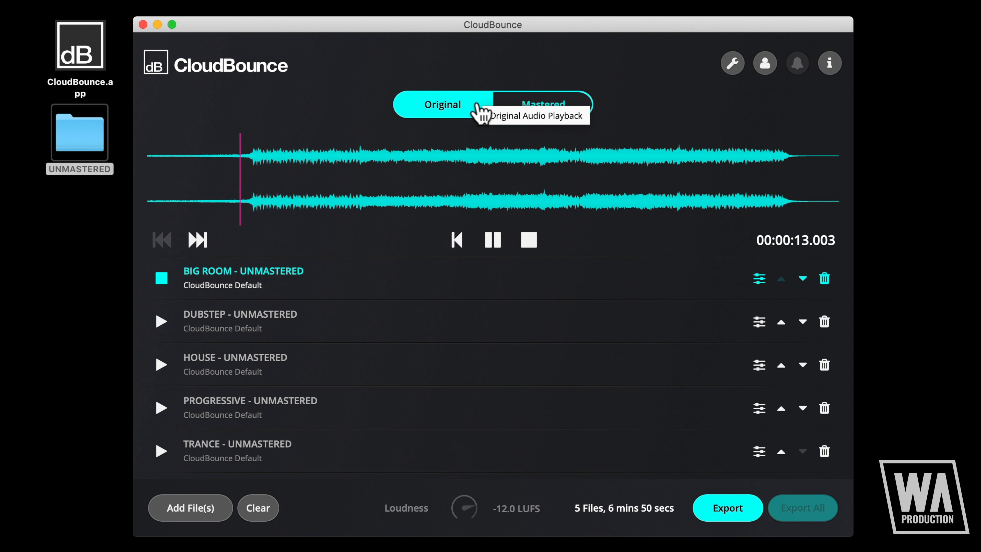
Step: A/B the Big Room track between original and mastered audio while playing
left_click(543, 104)
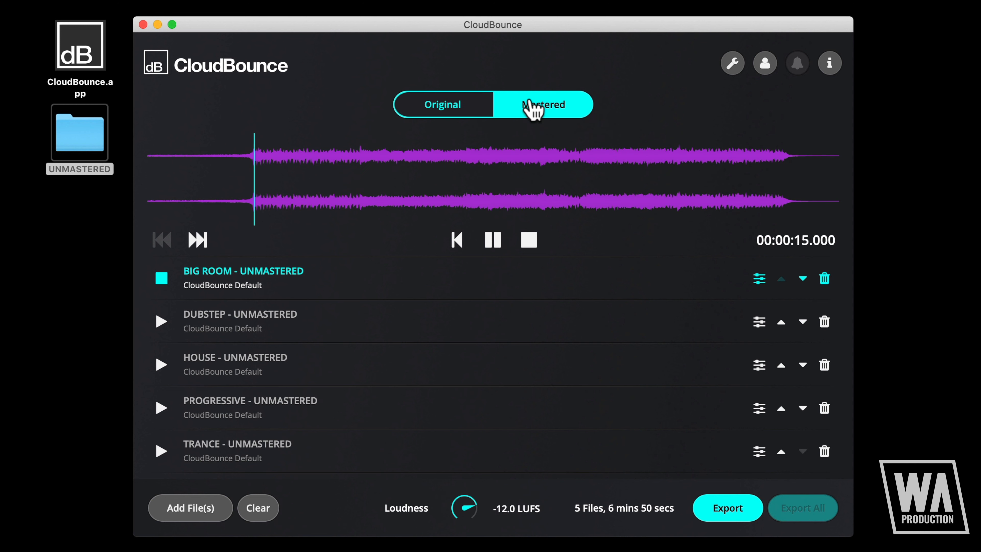
mouse_move(543, 104)
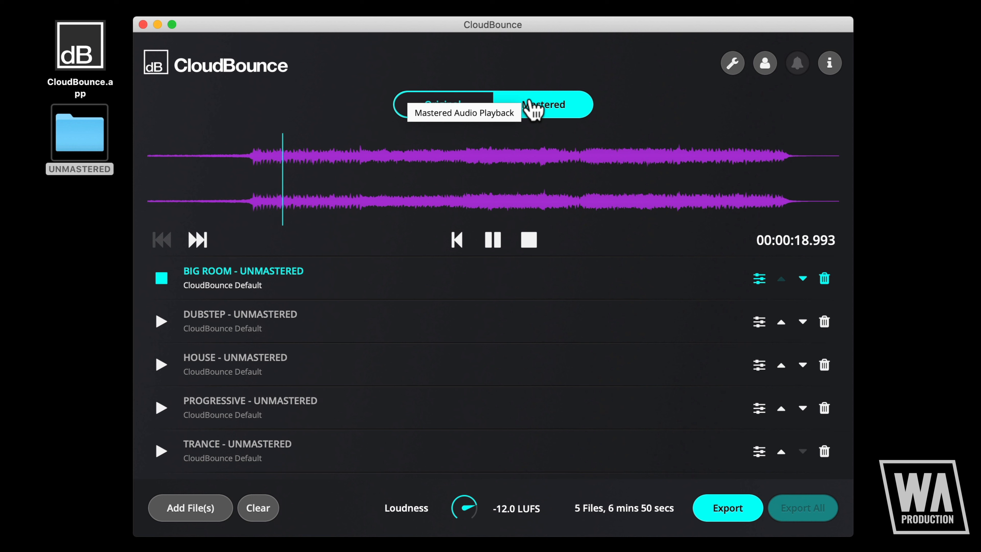
left_click(443, 103)
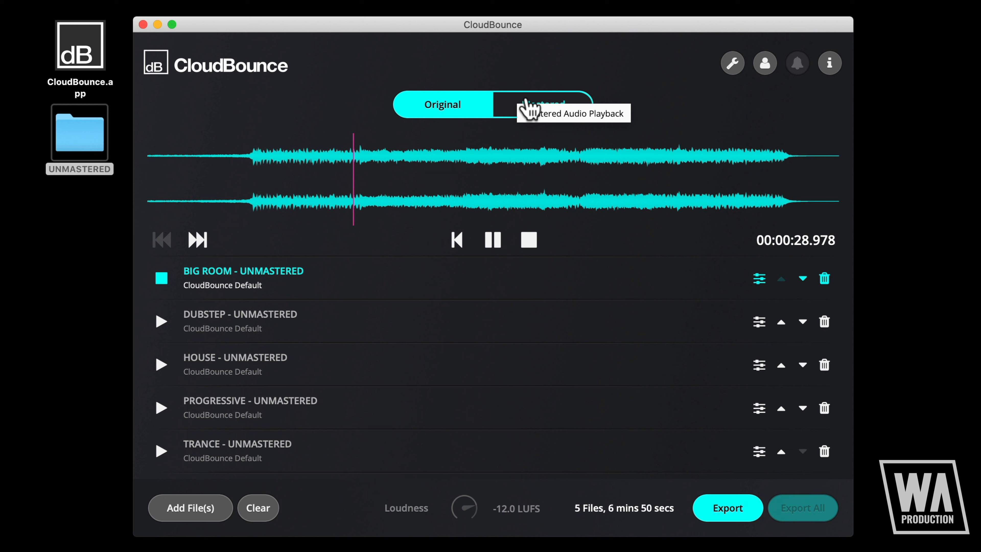
left_click(542, 103)
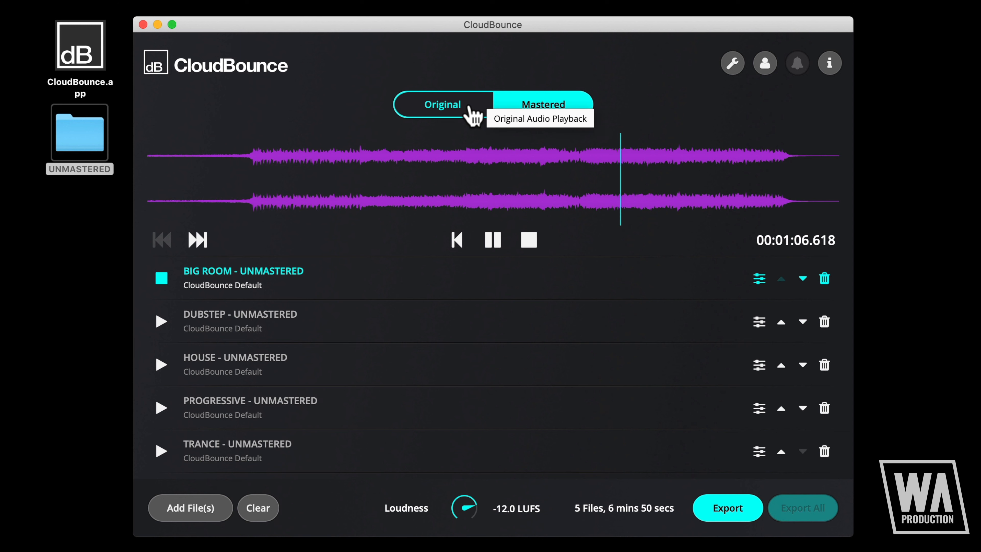
left_click(442, 104)
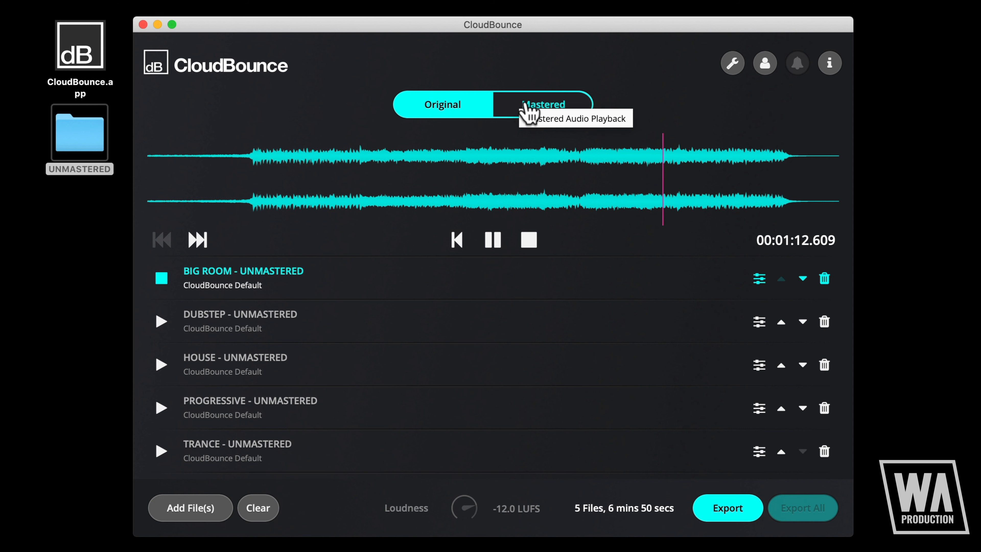
left_click(543, 104)
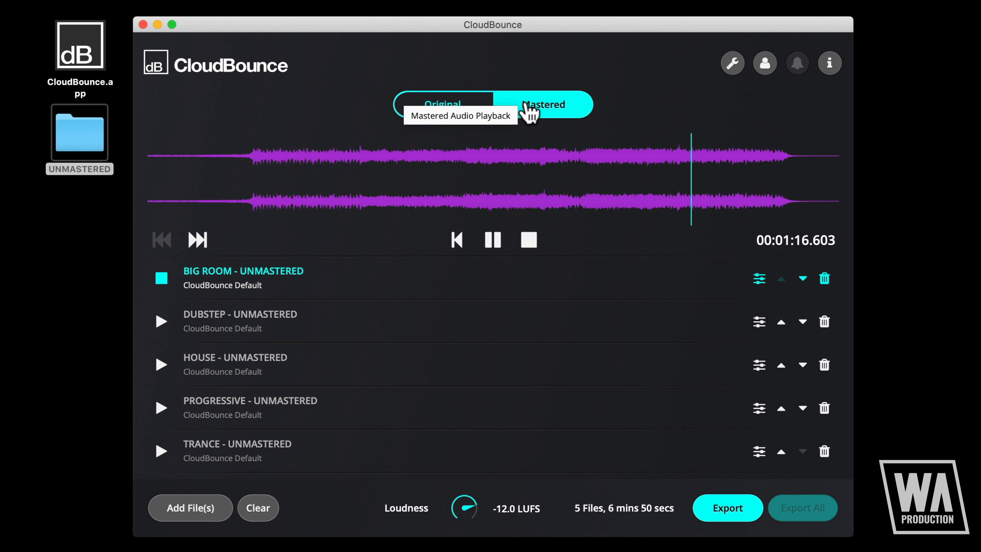
Step: Finish the original/mastered comparison, stop playback and bring up the export settings
left_click(444, 104)
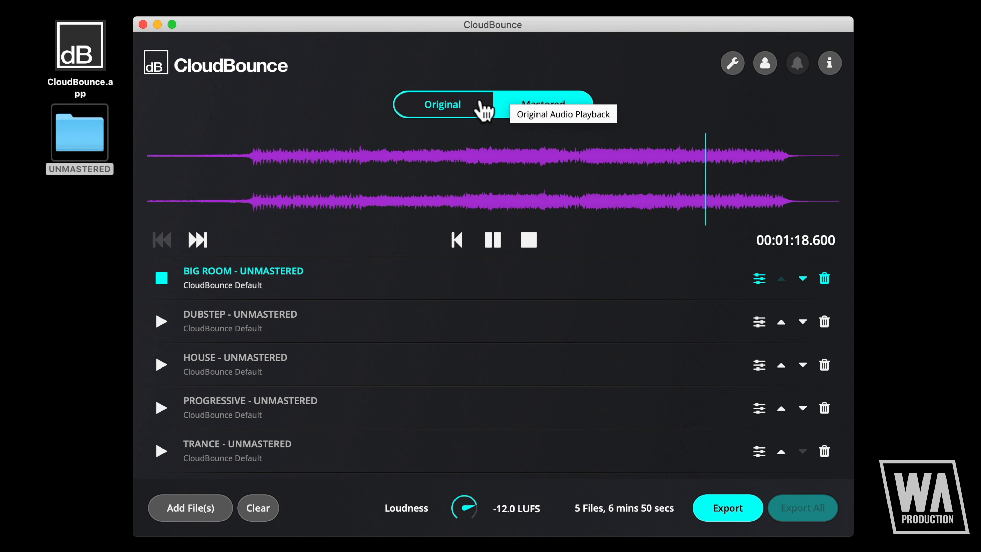
left_click(443, 104)
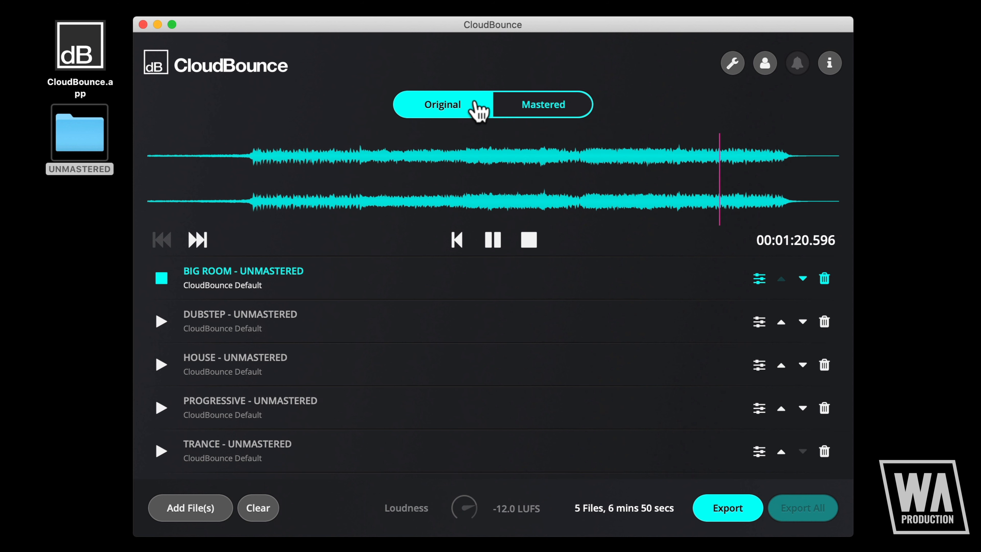
mouse_move(532, 109)
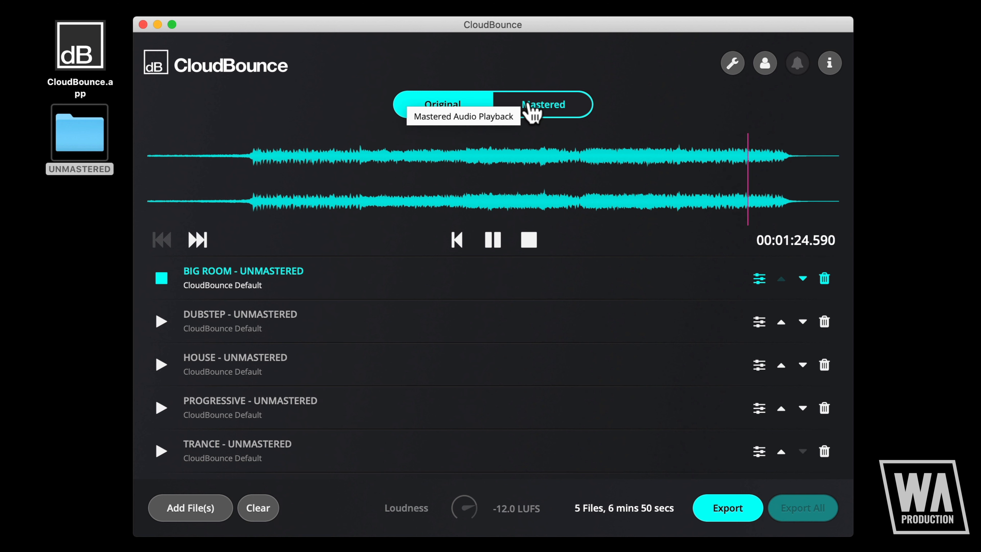
left_click(543, 104)
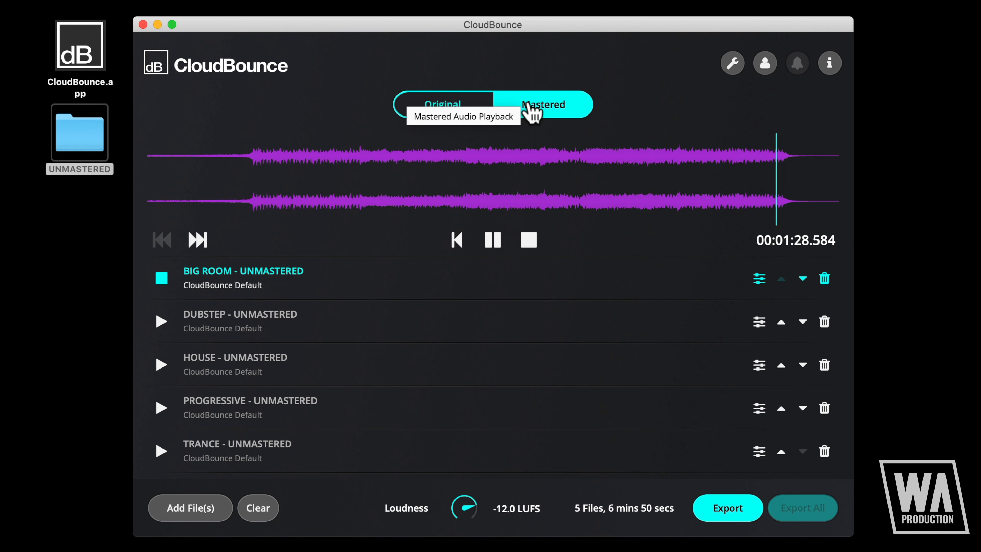
mouse_move(547, 186)
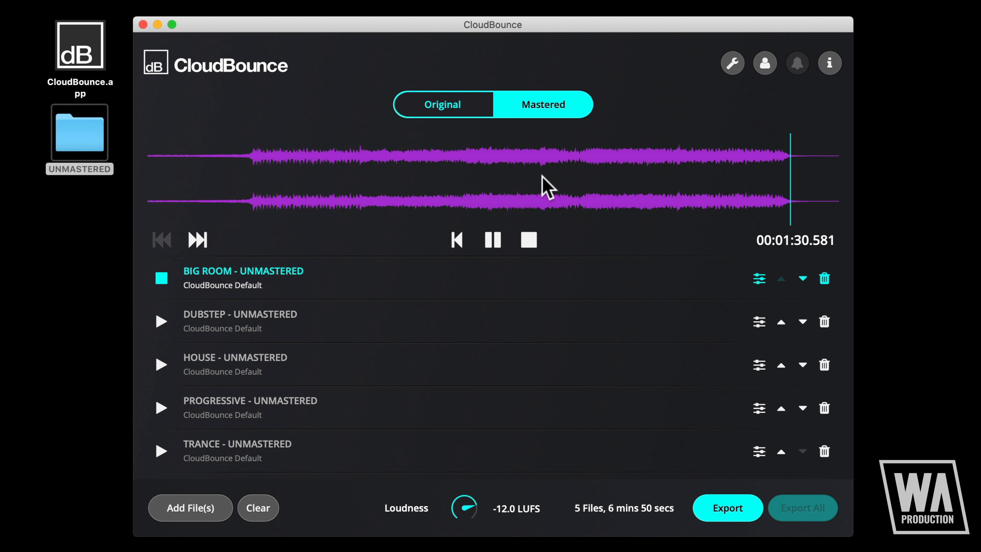
left_click(527, 240)
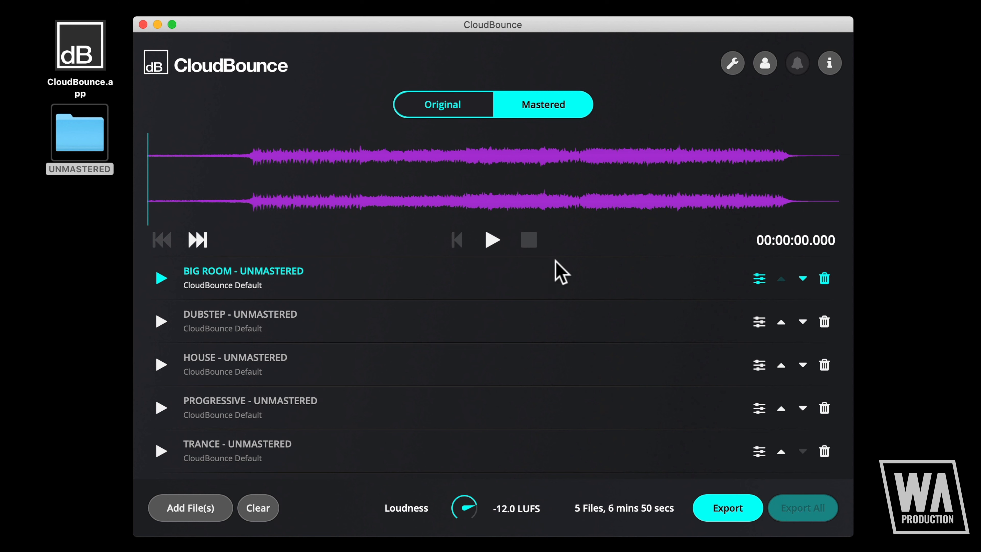
left_click(727, 507)
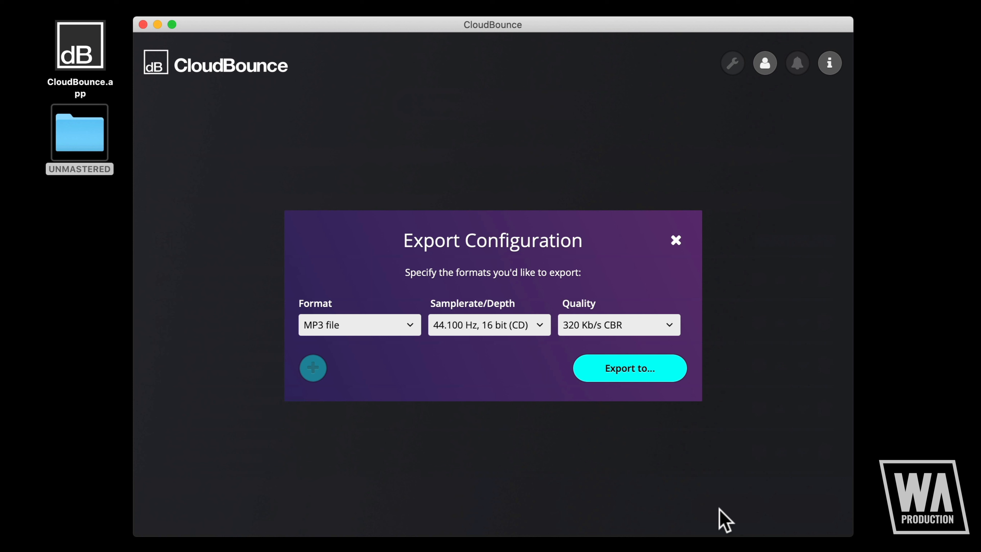
Step: Choose WAV as the export format, then close the export configuration
left_click(359, 325)
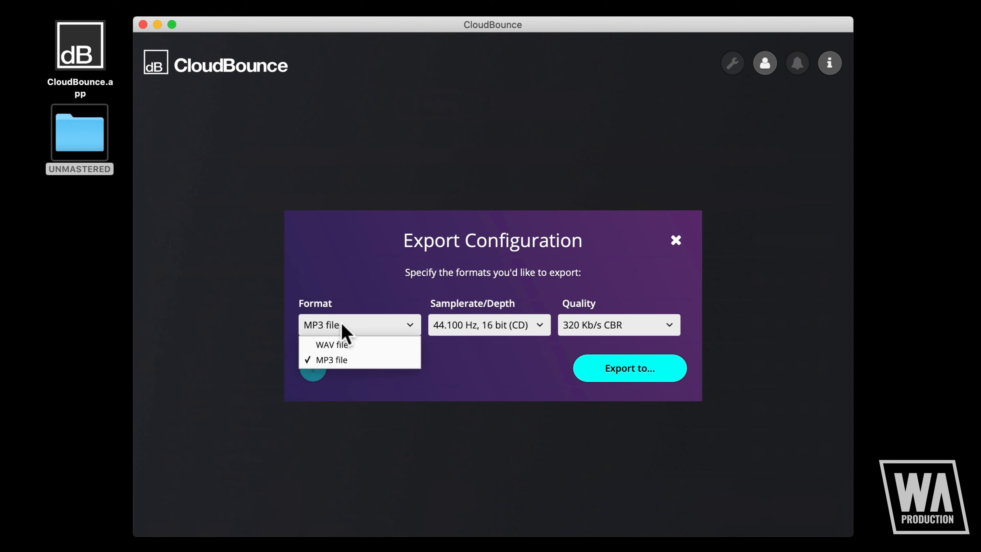
left_click(331, 344)
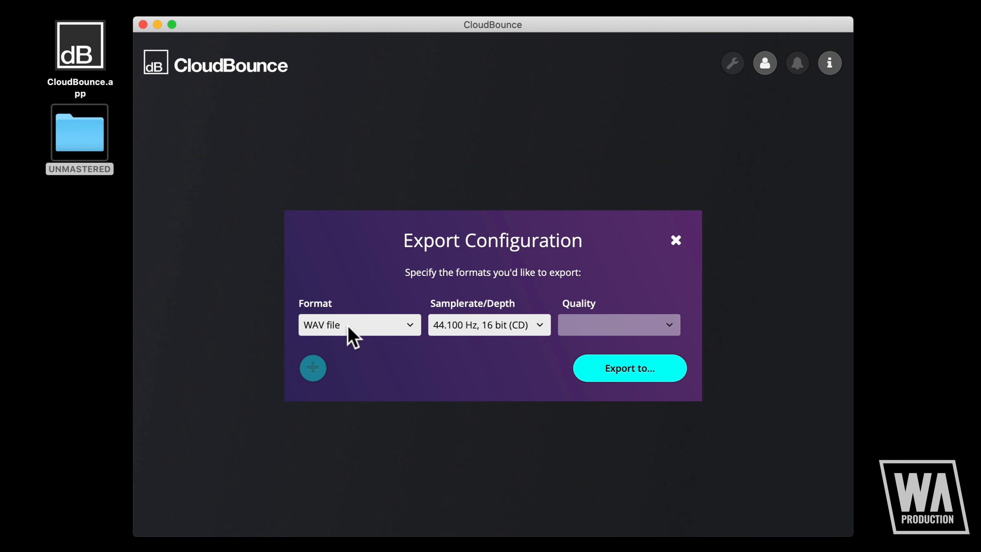
left_click(360, 325)
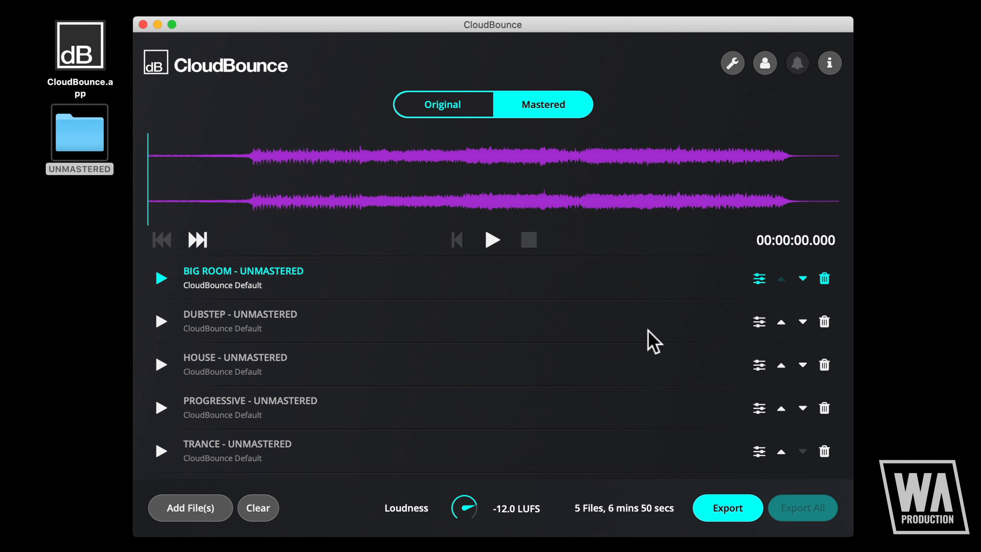
left_click(732, 62)
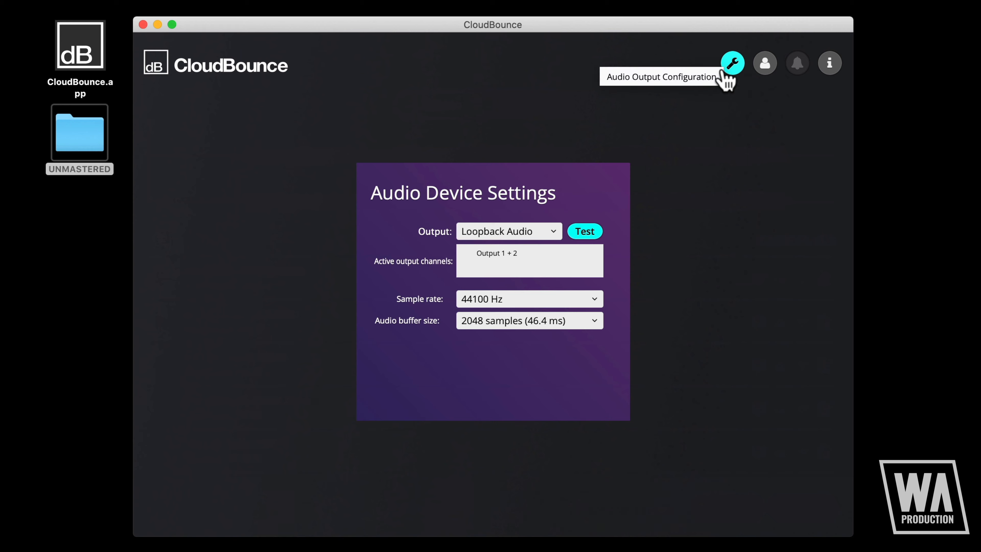
left_click(529, 298)
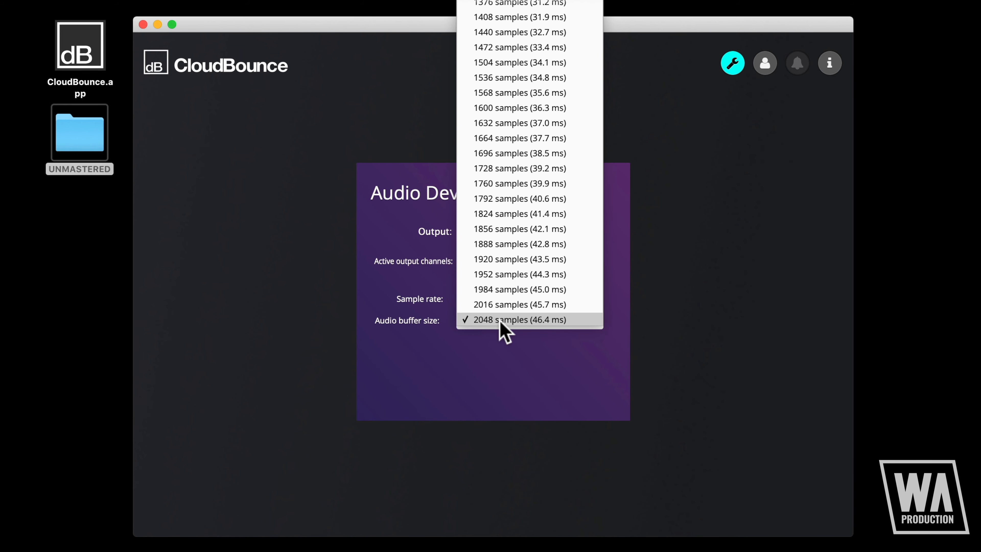
left_click(518, 320)
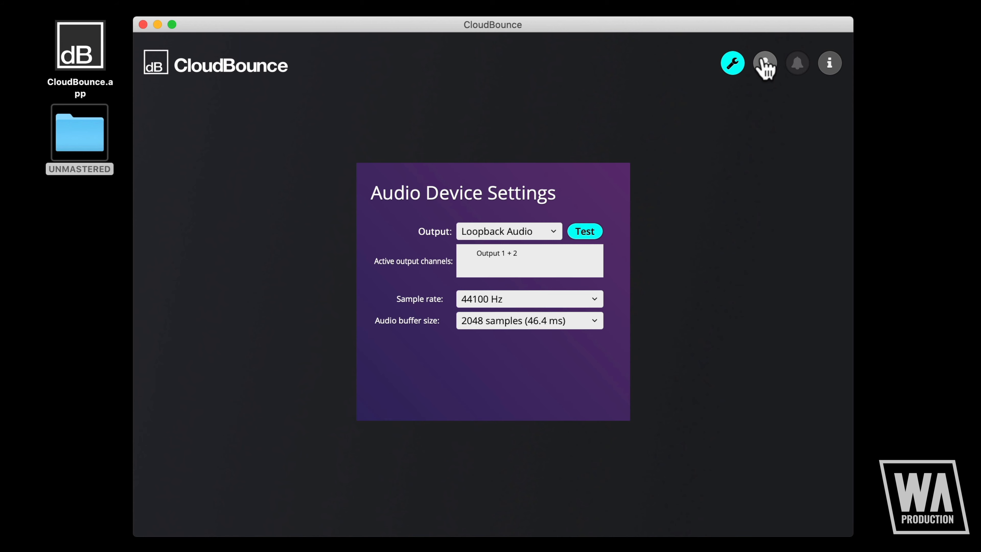
left_click(764, 62)
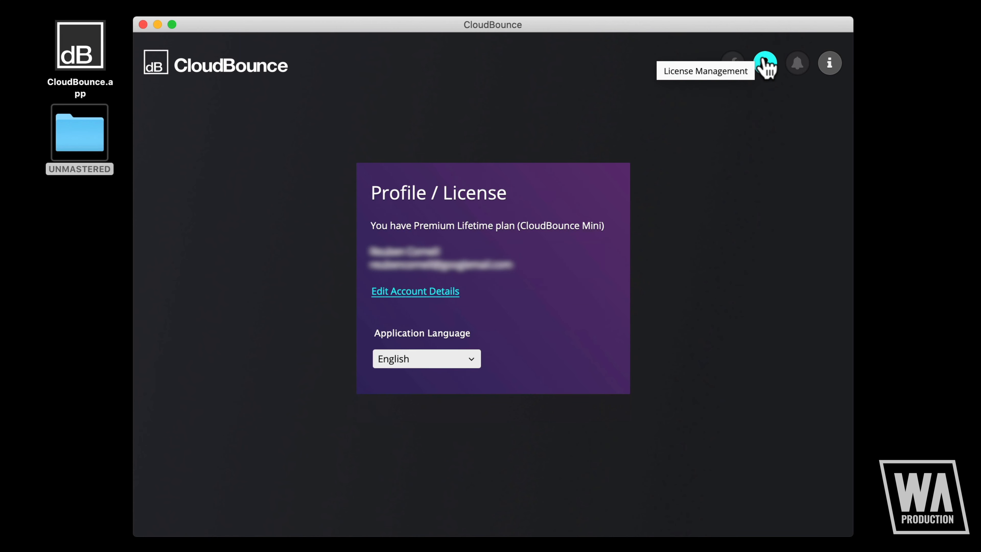
left_click(830, 62)
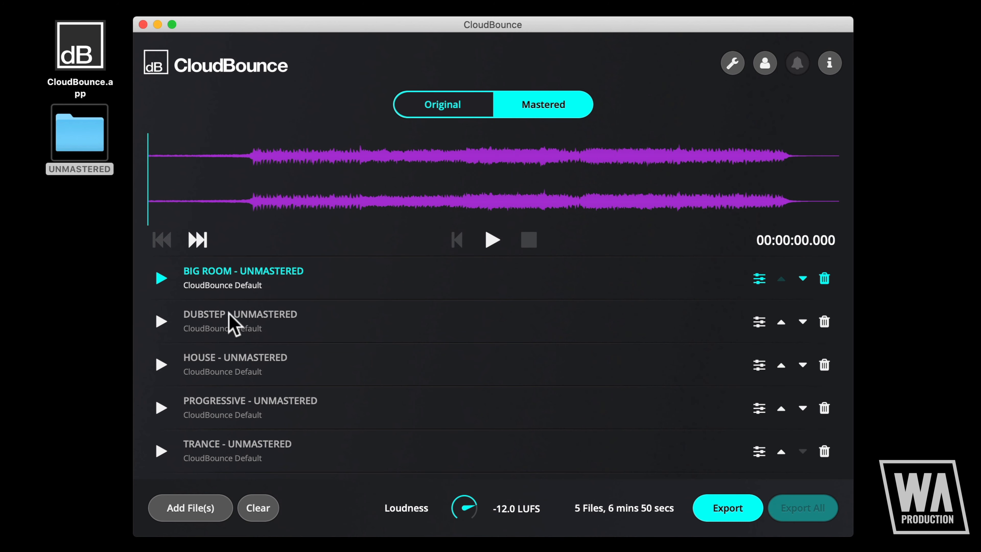
Step: Play the Dubstep track, show its mastering preferences and try Hip Hop as reference
left_click(161, 321)
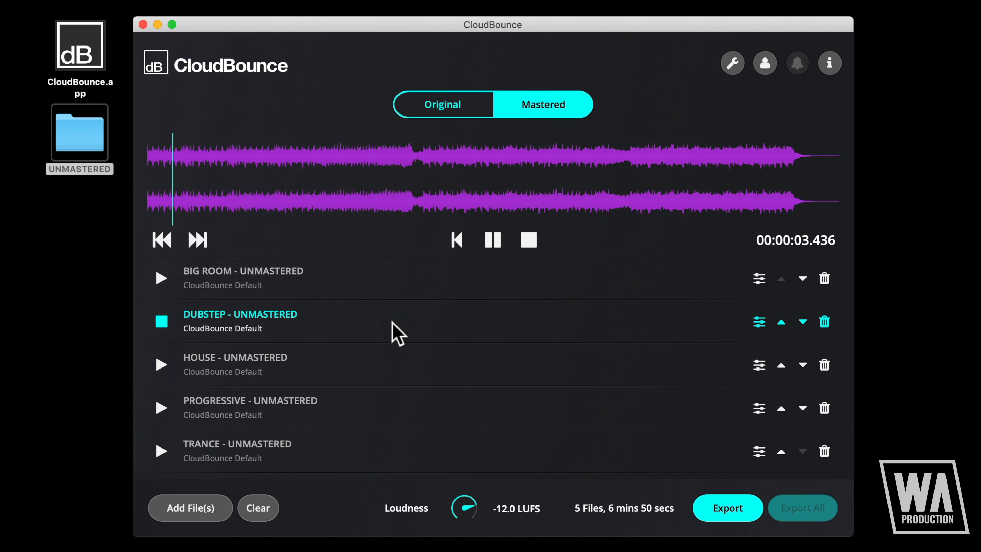
mouse_move(759, 321)
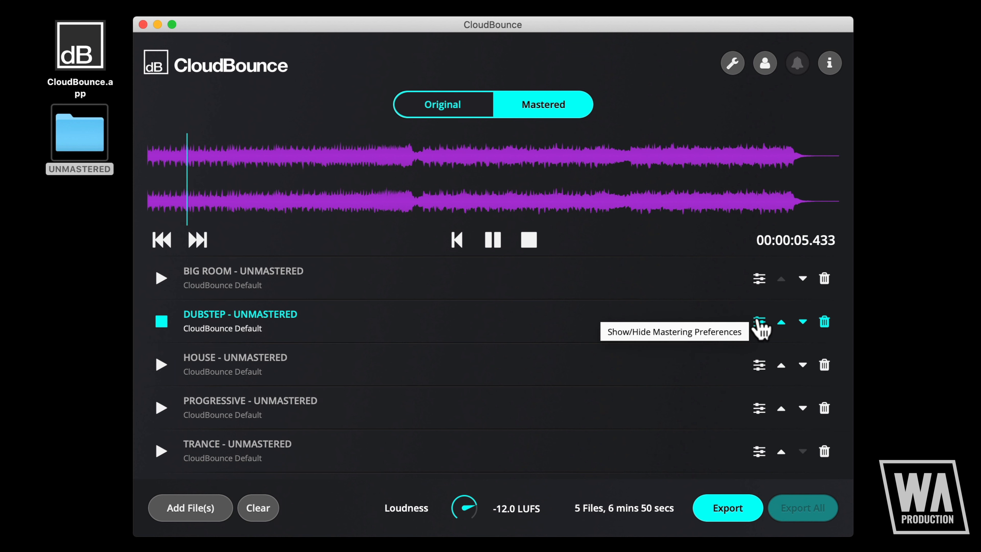
left_click(759, 321)
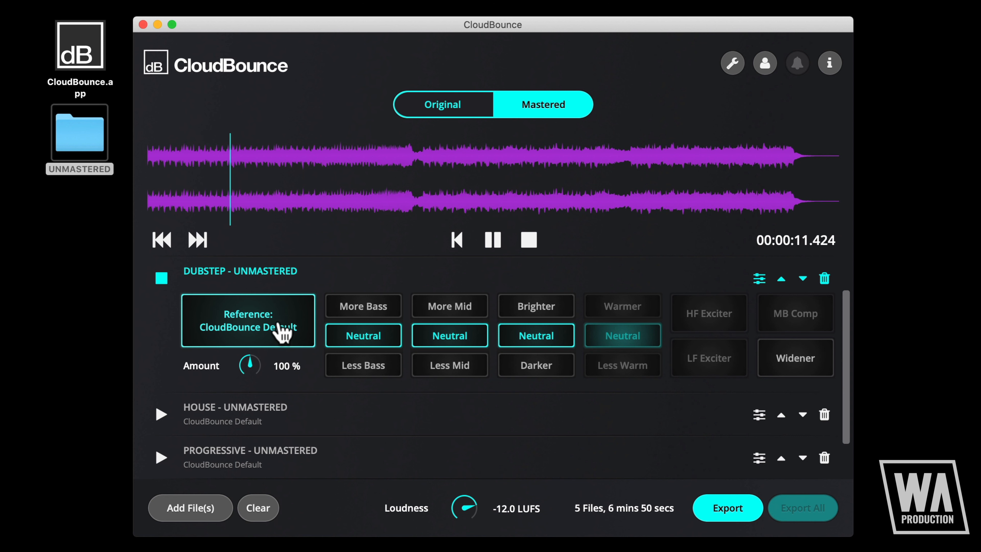
left_click(248, 320)
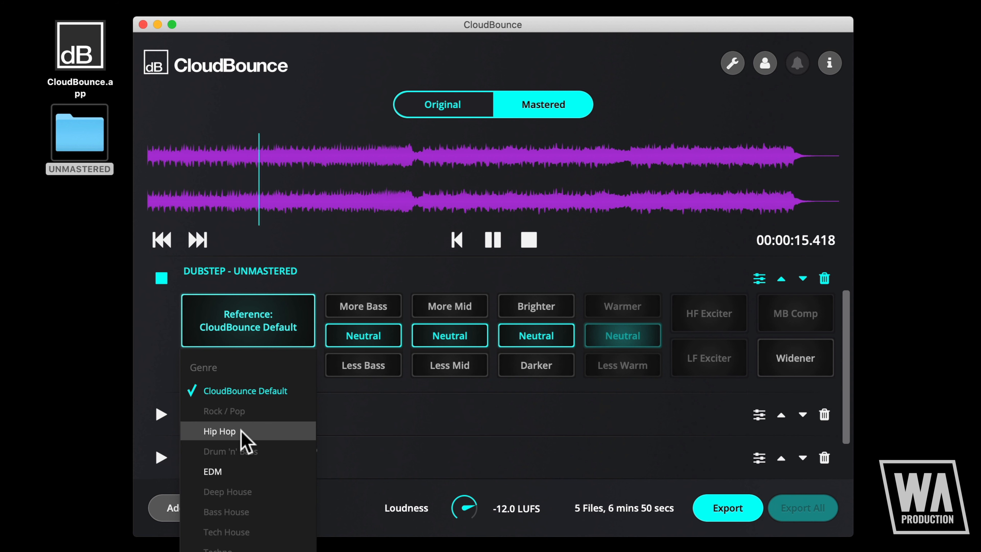
left_click(220, 432)
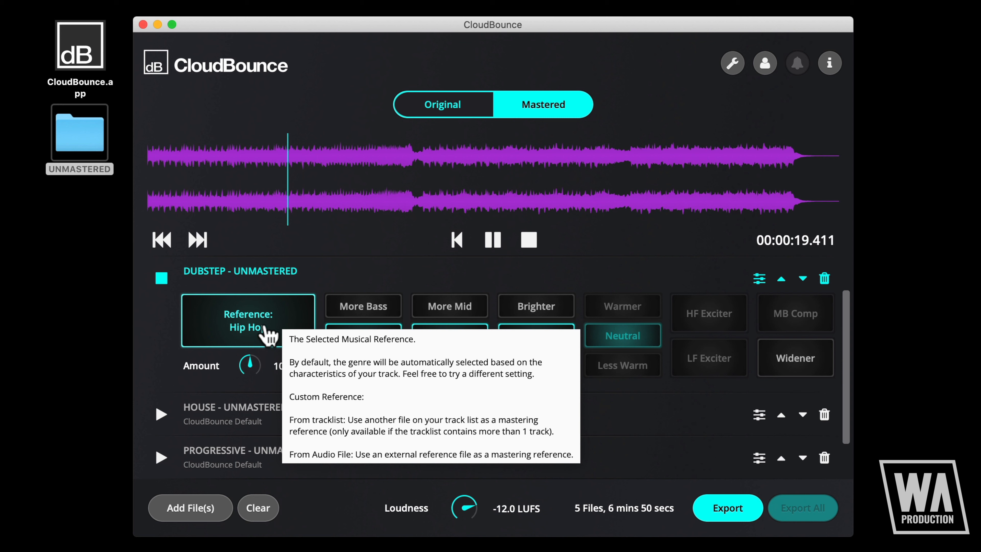
Step: Try EDM as the reference, then settle on CloudBounce Default
left_click(248, 319)
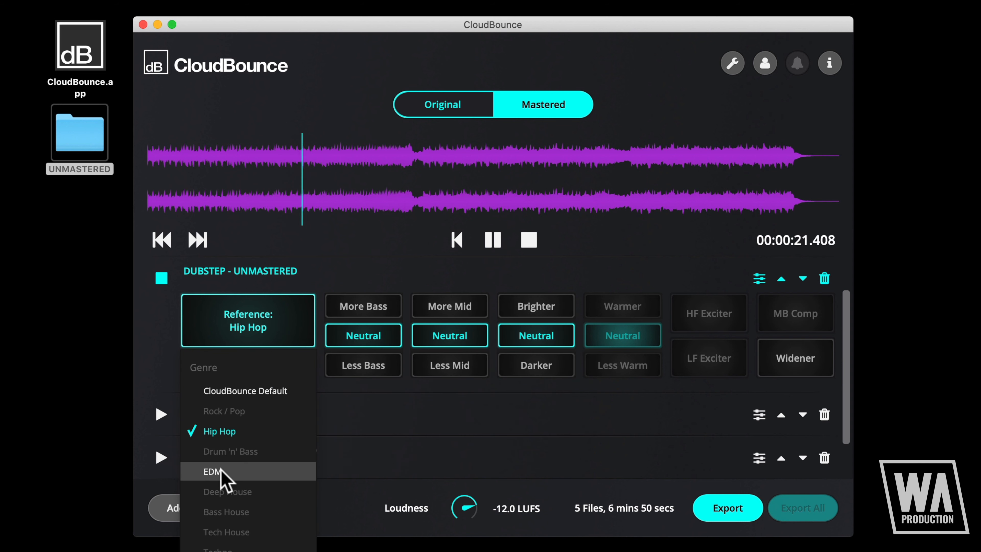
left_click(212, 471)
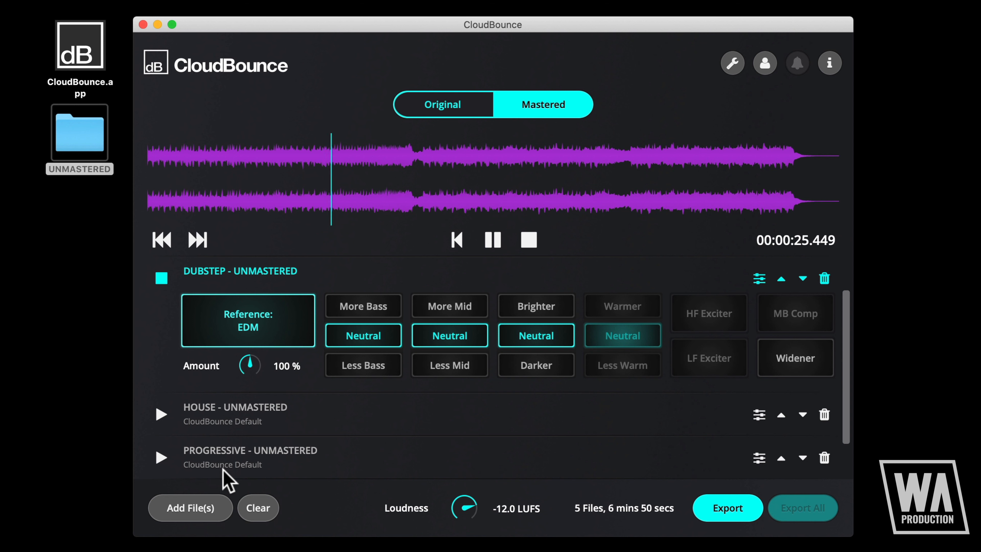
mouse_move(268, 364)
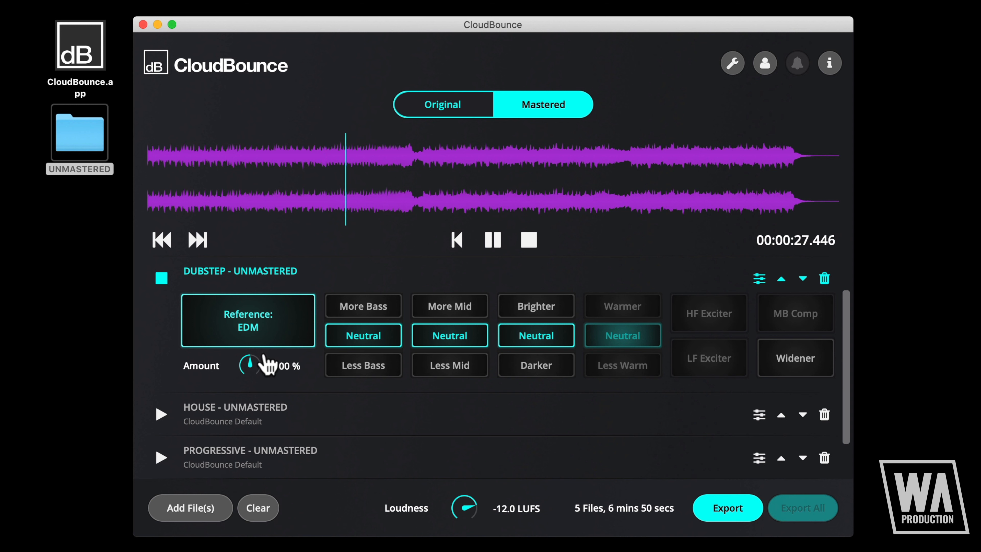
left_click(248, 320)
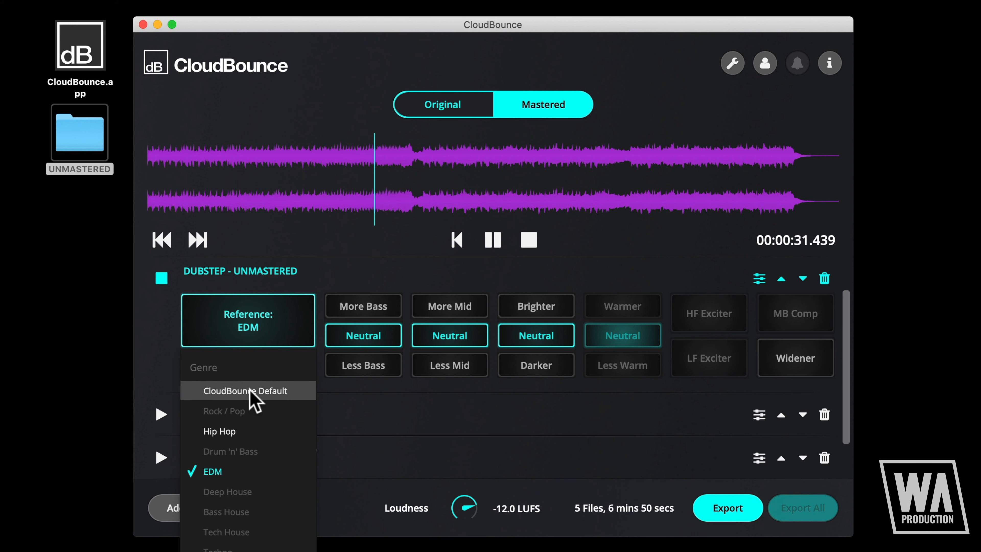
left_click(248, 389)
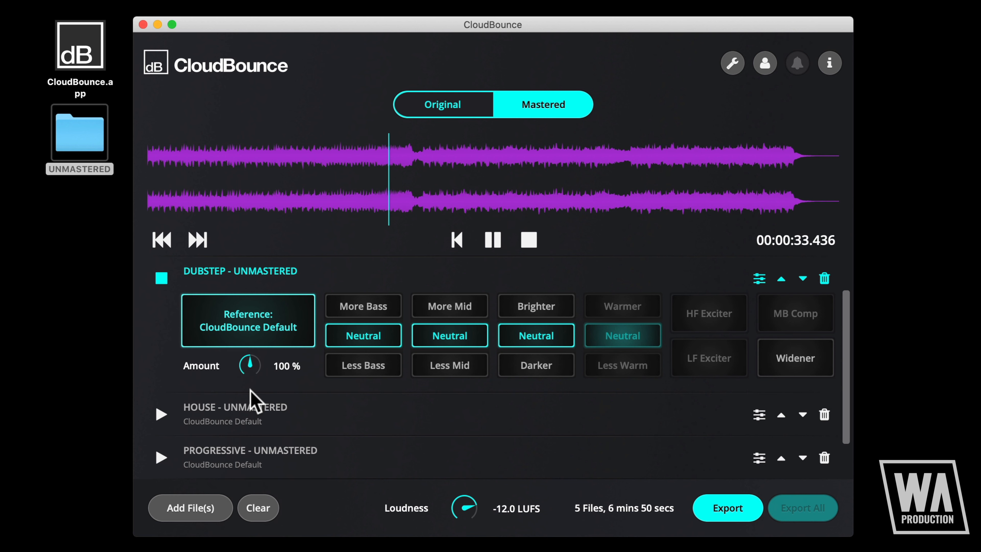
mouse_move(249, 365)
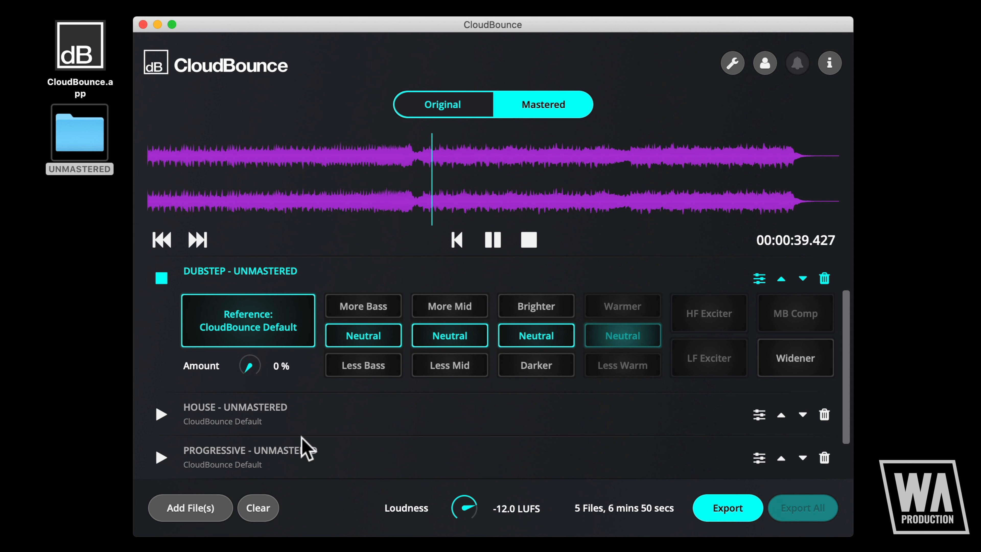
Step: Compare the Dubstep original against the mastered audio, ending on Mastered
left_click(543, 104)
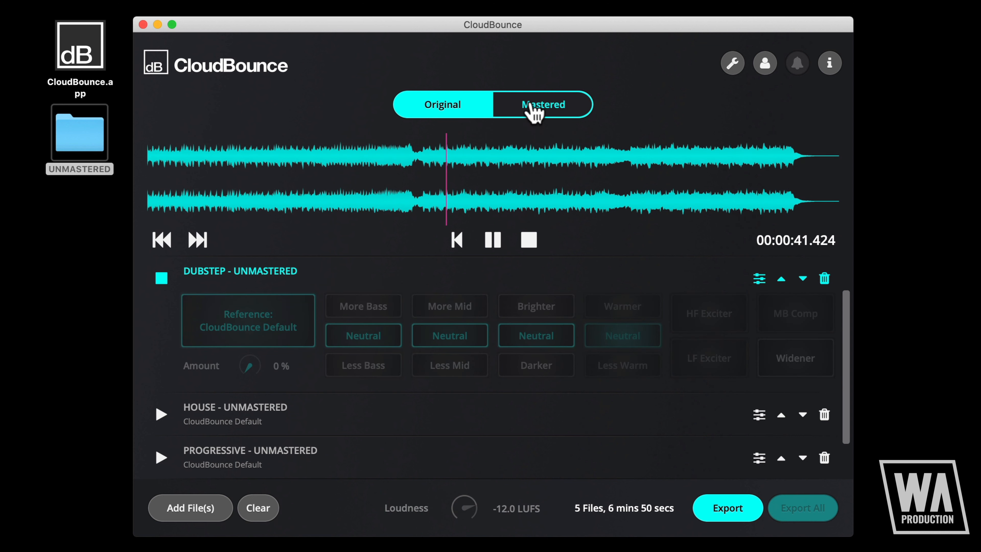
left_click(542, 104)
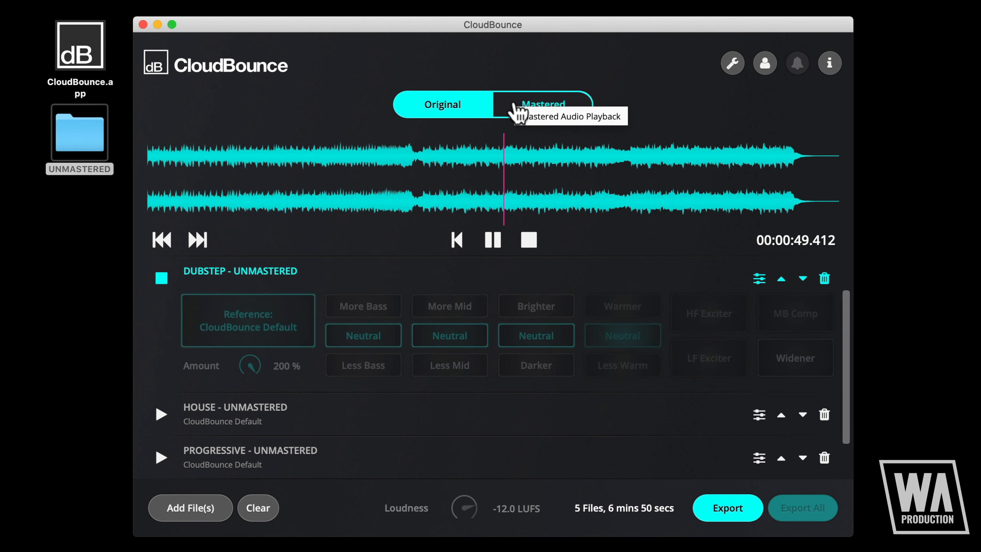
left_click(543, 103)
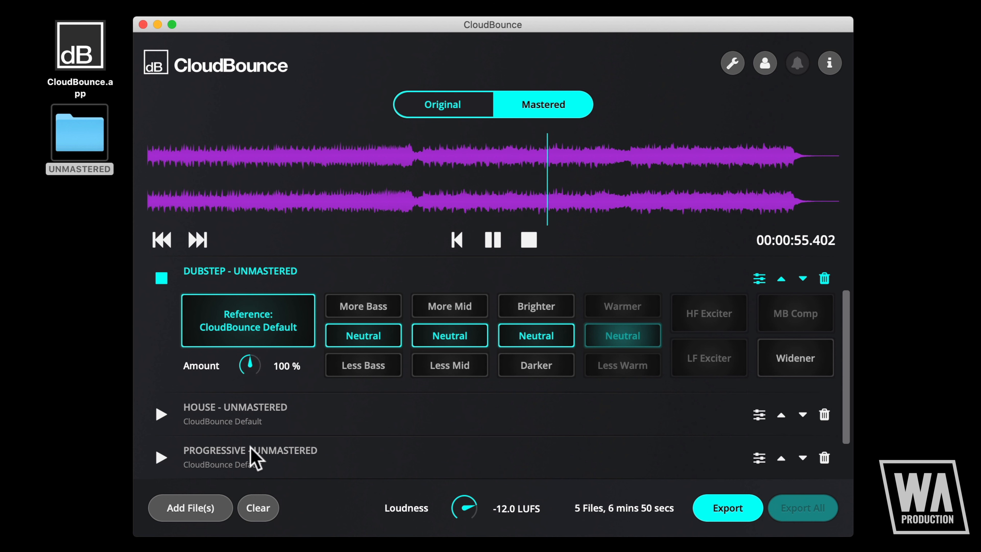
mouse_move(250, 451)
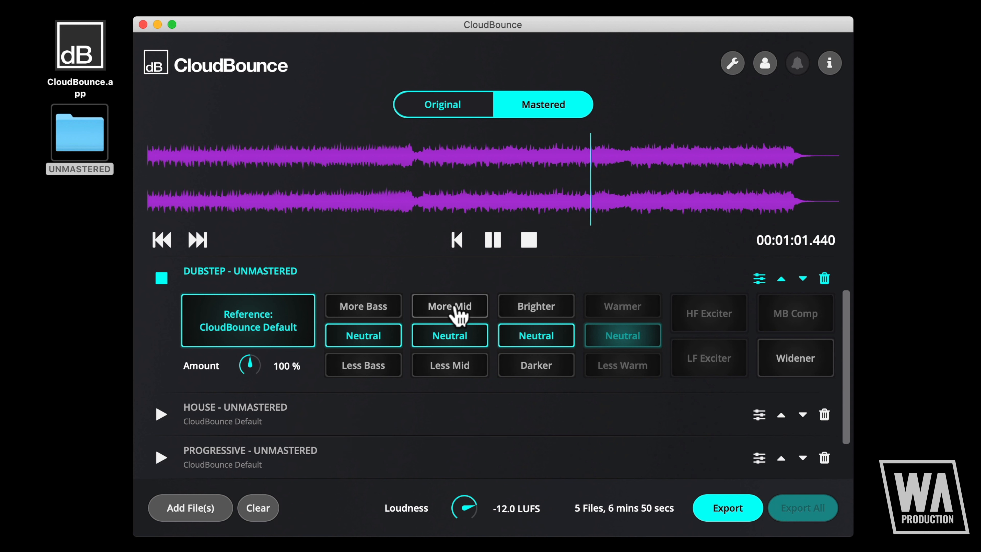
Step: Give the Dubstep master More Bass, Brighter (after trying Darker) and Less Mid
left_click(363, 306)
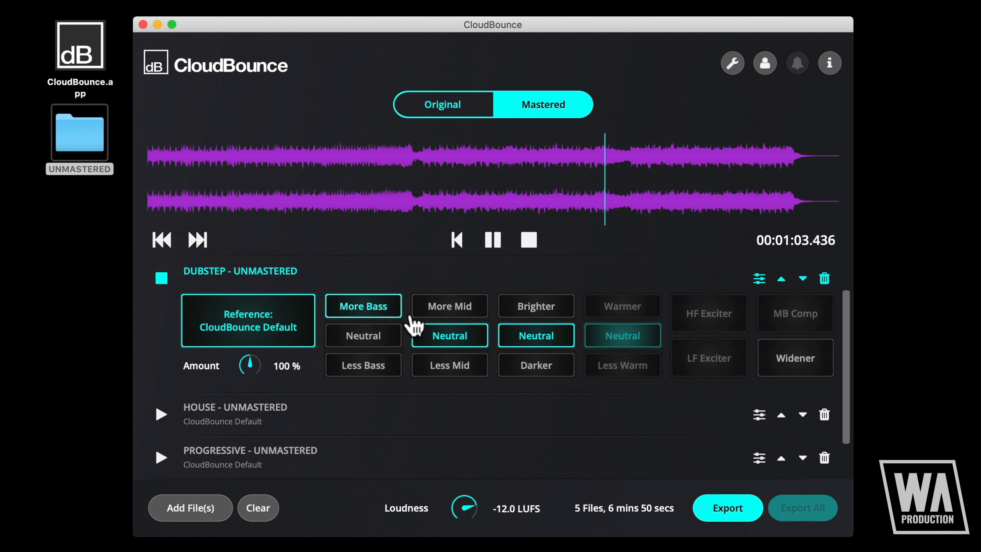
left_click(536, 365)
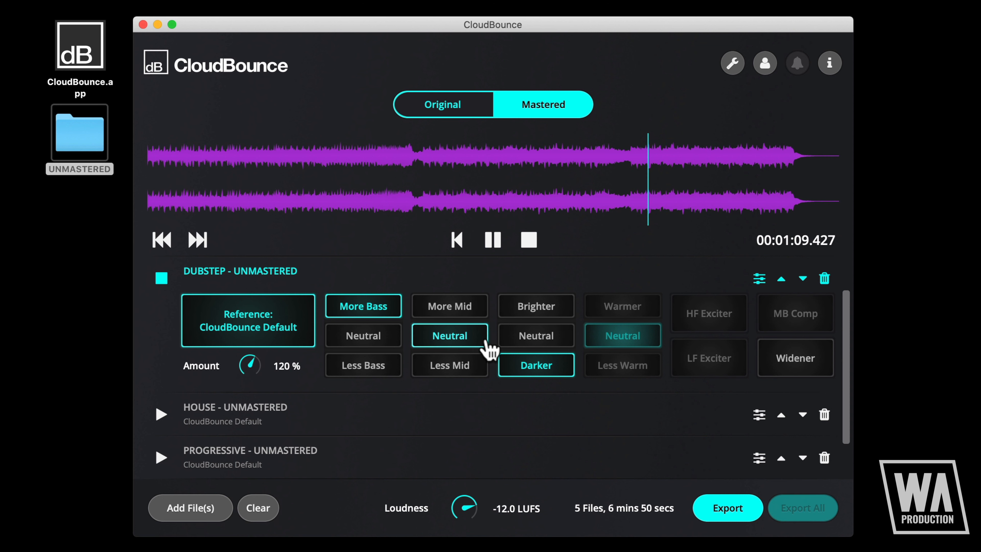
left_click(536, 306)
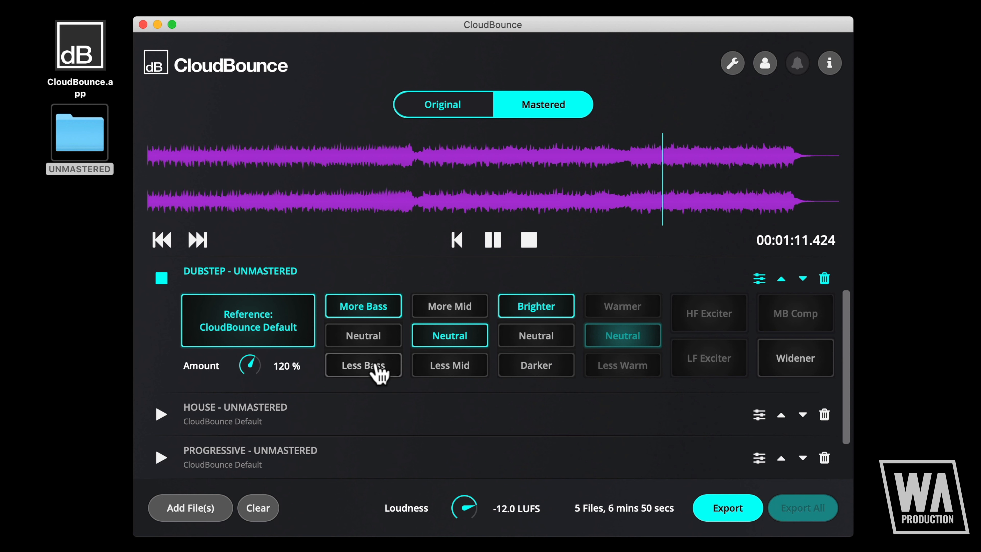
left_click(363, 365)
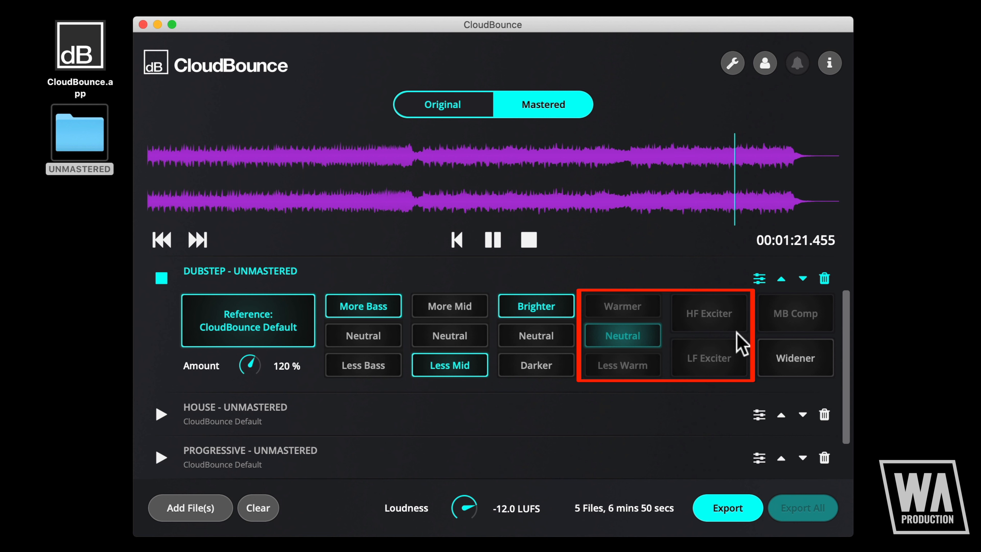
mouse_move(653, 389)
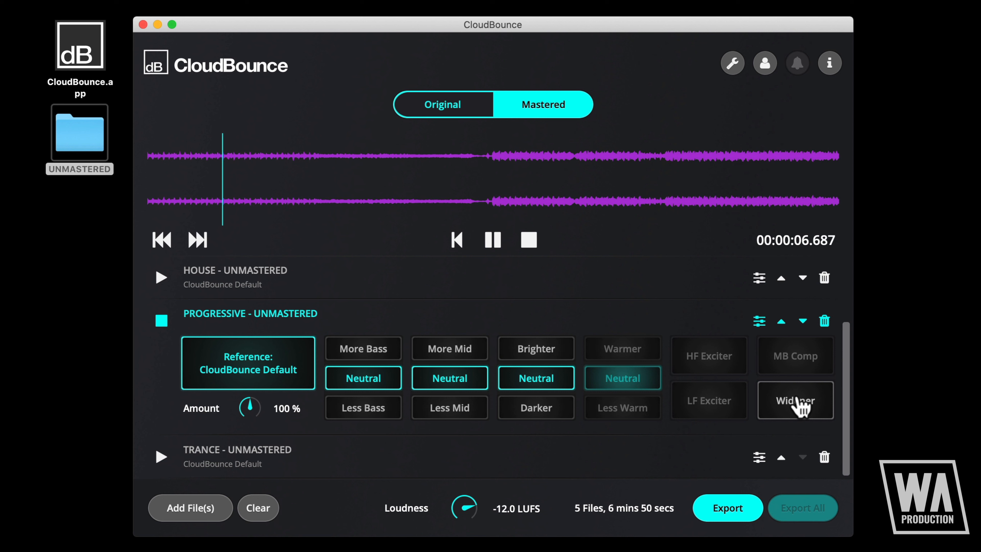
Step: Enable the Widener on Progressive and A/B it against the original audio
left_click(795, 400)
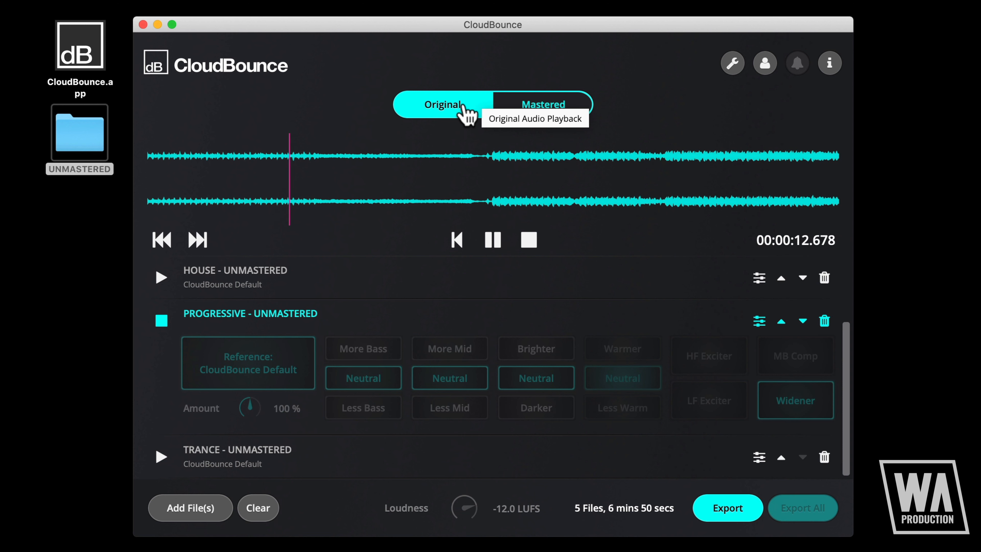
left_click(542, 103)
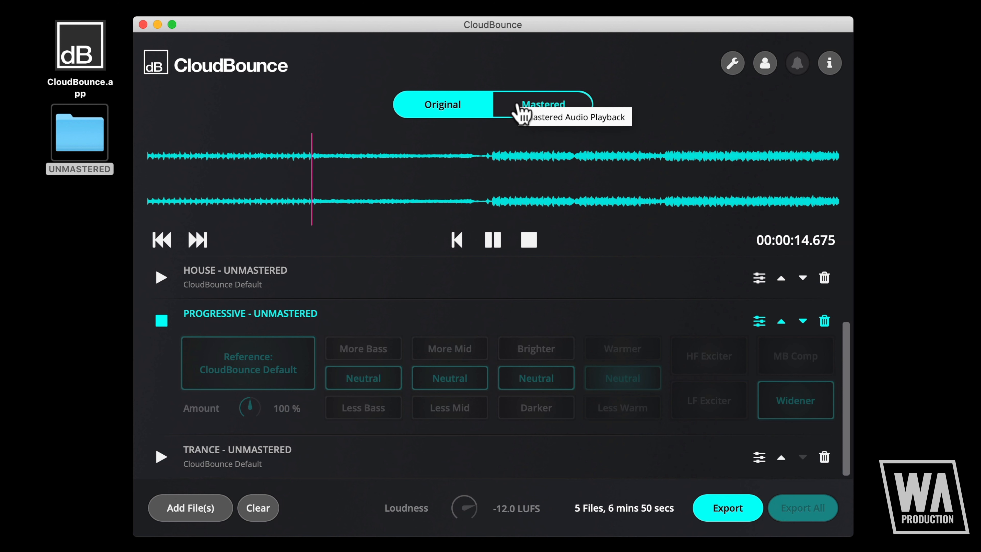
left_click(543, 103)
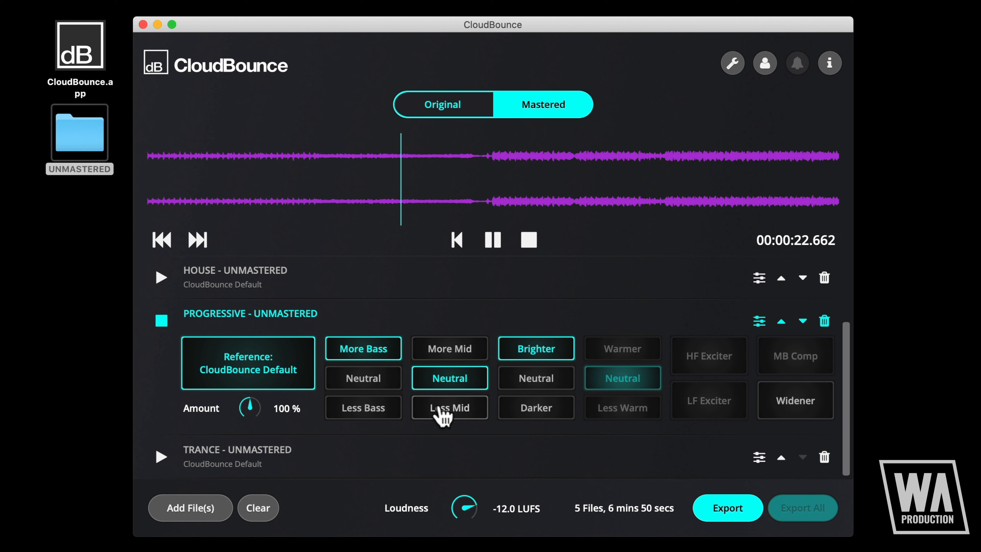
Step: Cut the mids on Progressive and confirm stereo widening stays on
left_click(449, 407)
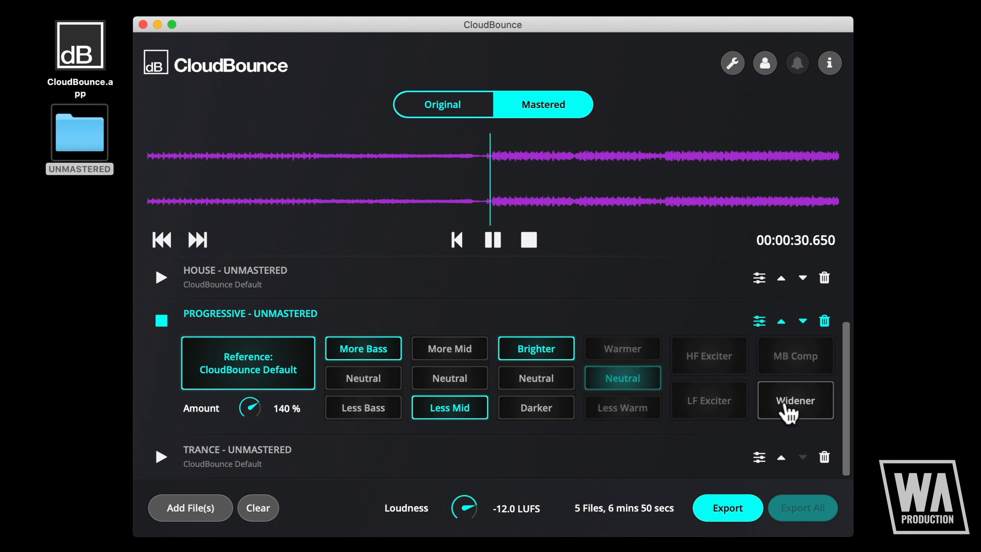
left_click(794, 401)
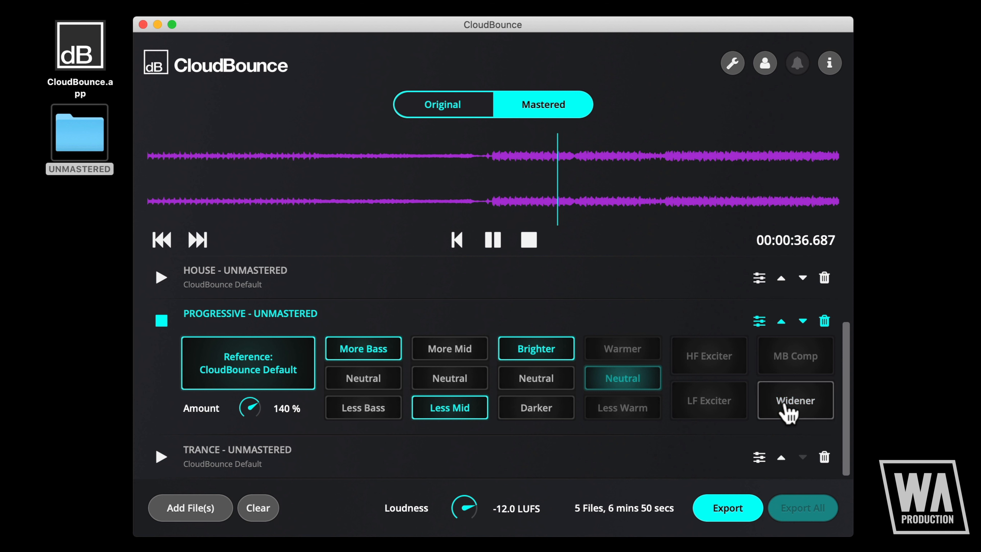
left_click(795, 401)
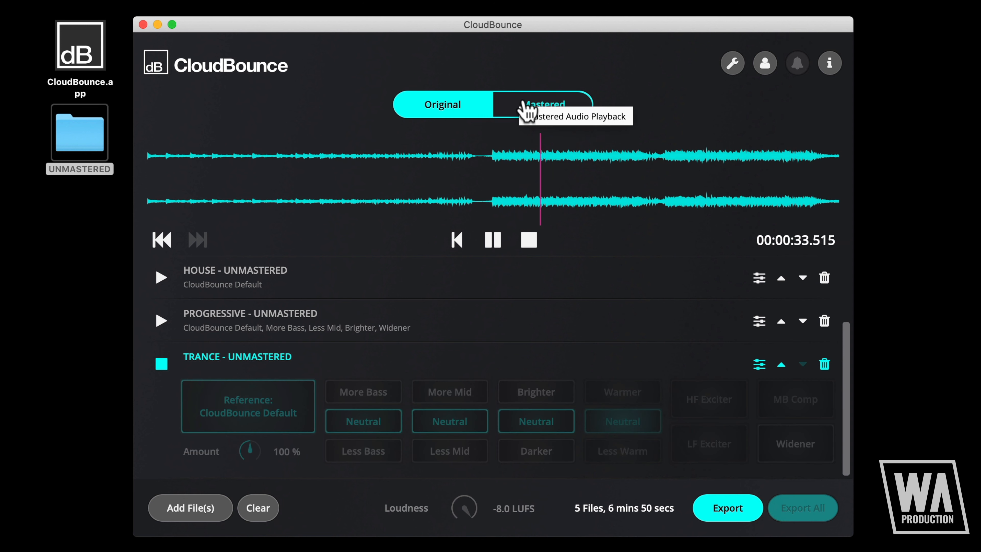
Step: A/B the Trance track and set the loudness target to -12.5 LUFS
left_click(543, 105)
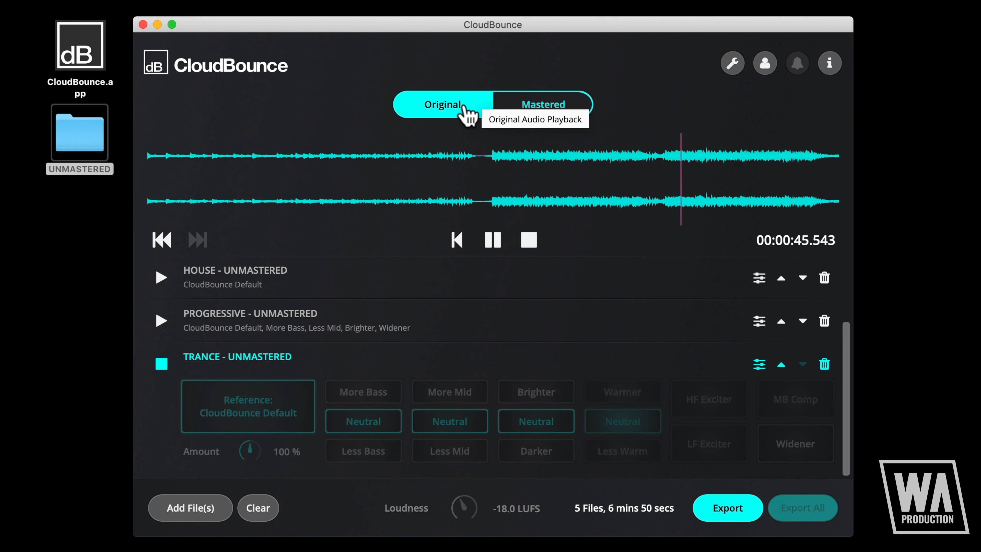
left_click(542, 104)
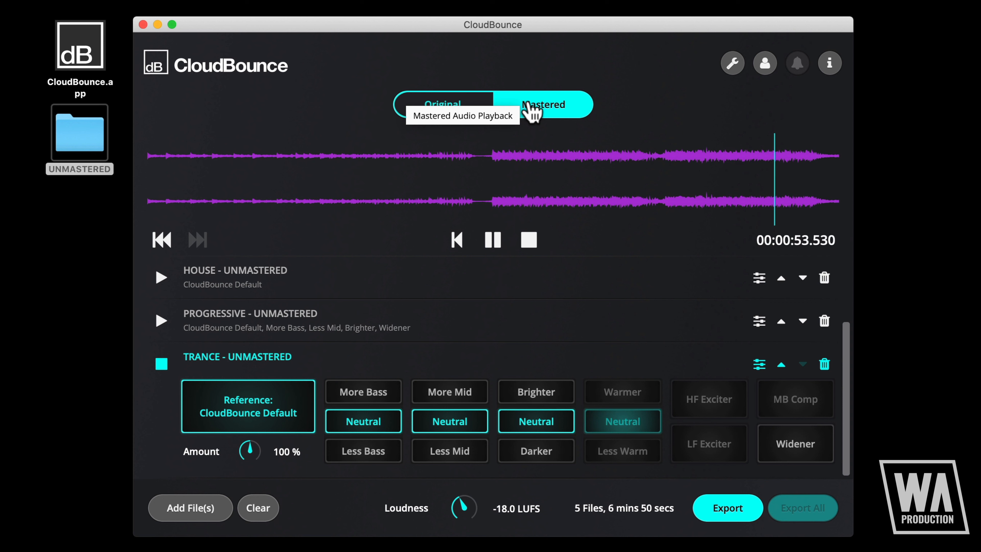
mouse_move(463, 508)
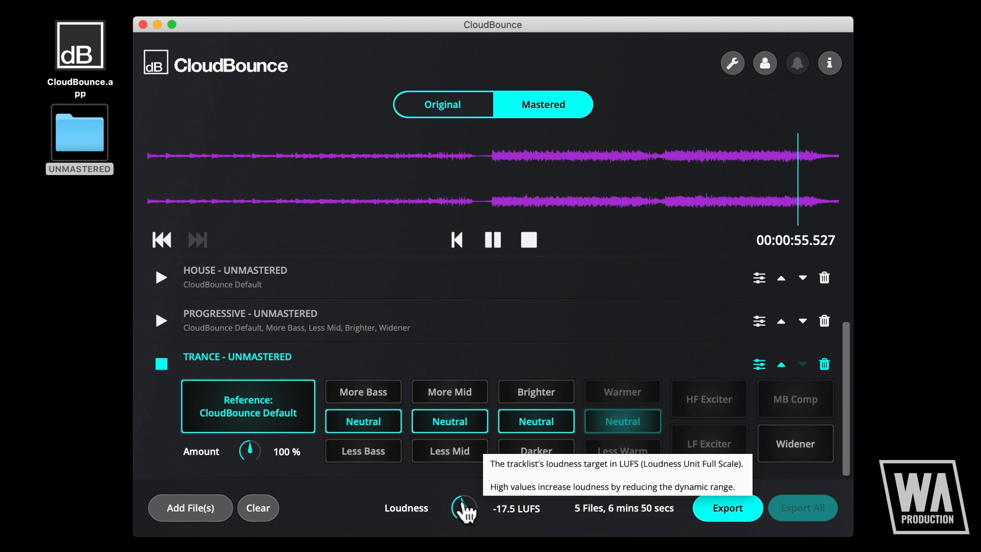
left_click_drag(463, 507, 466, 488)
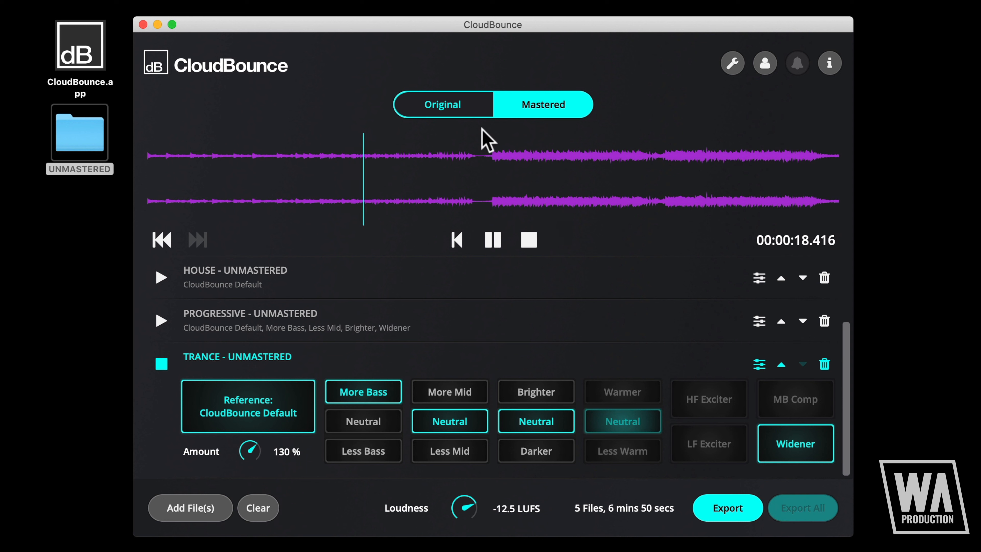
Step: Compare the -12.5 LUFS Trance master against the original, ending on Mastered
left_click(443, 104)
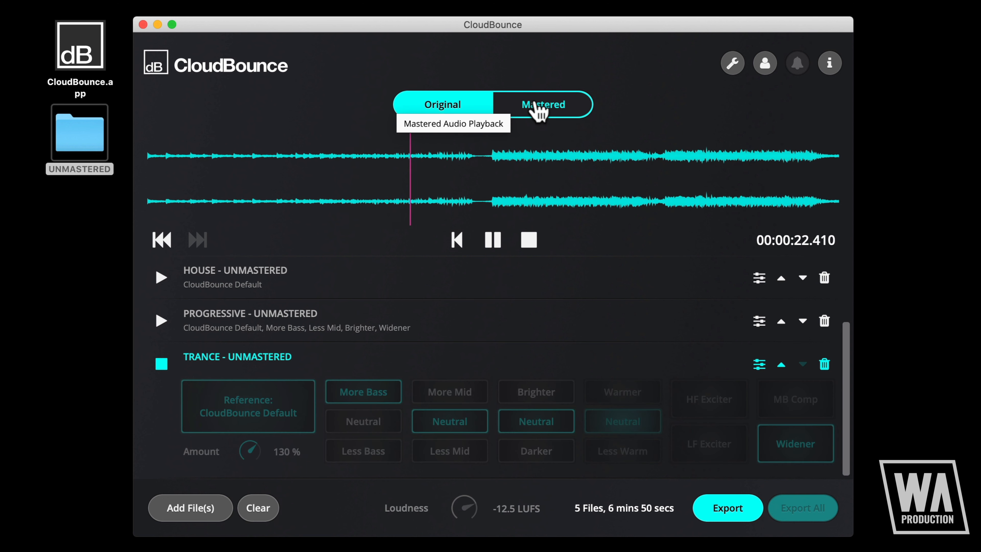
left_click(543, 104)
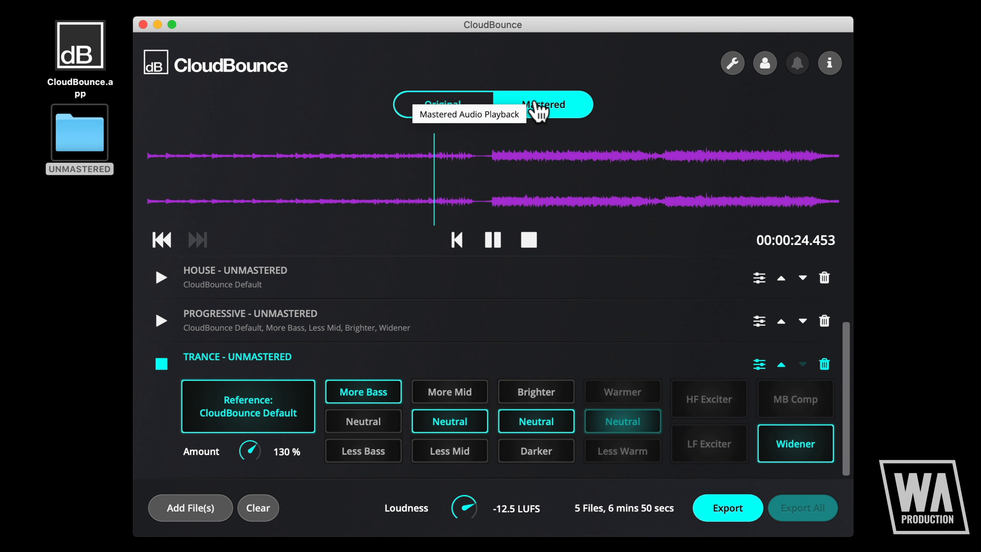